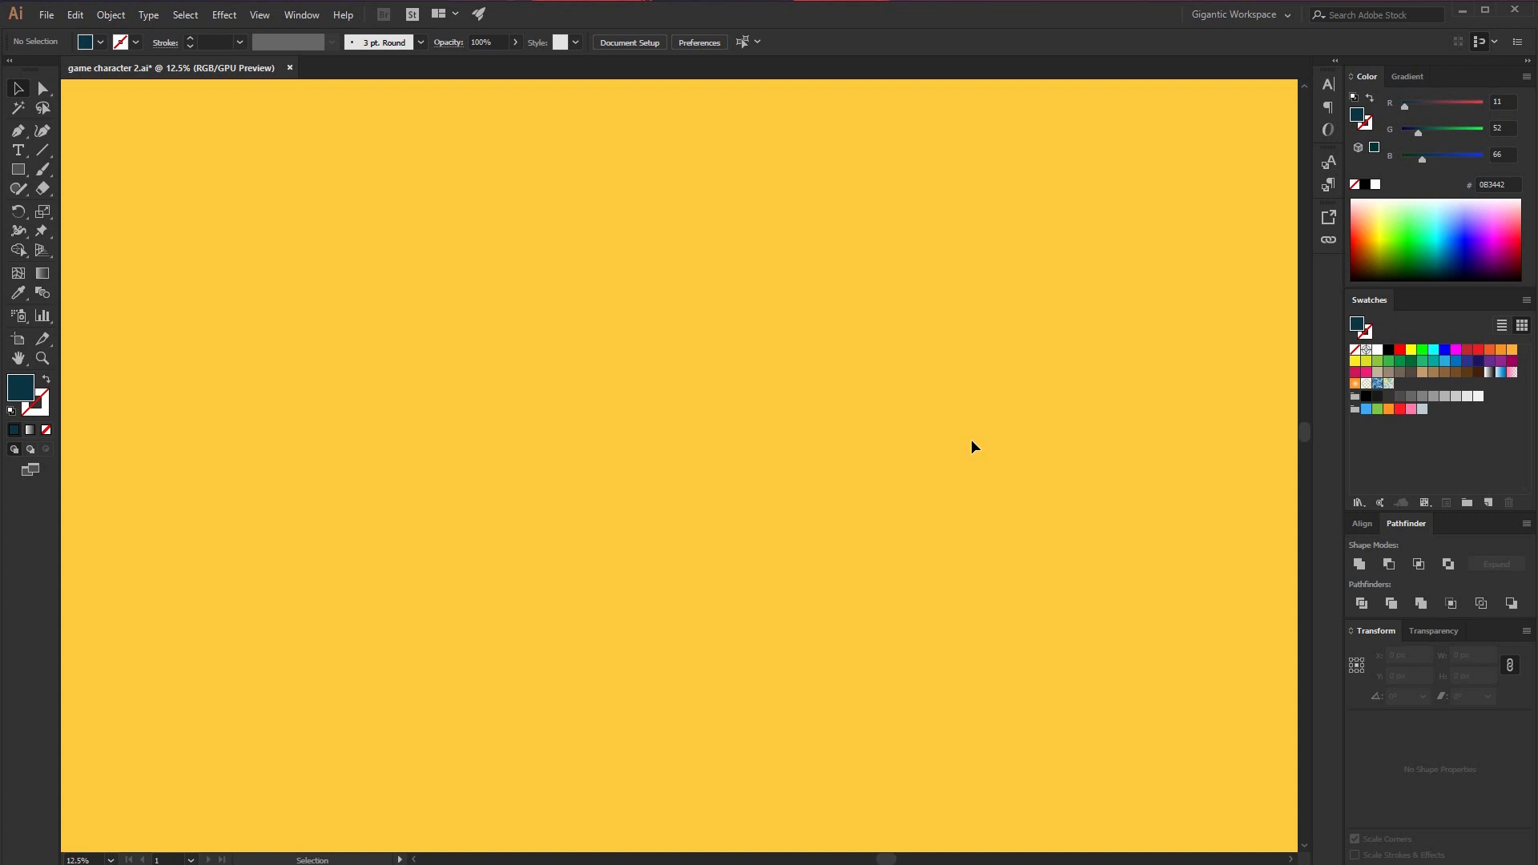
pyautogui.moveTo(998, 443)
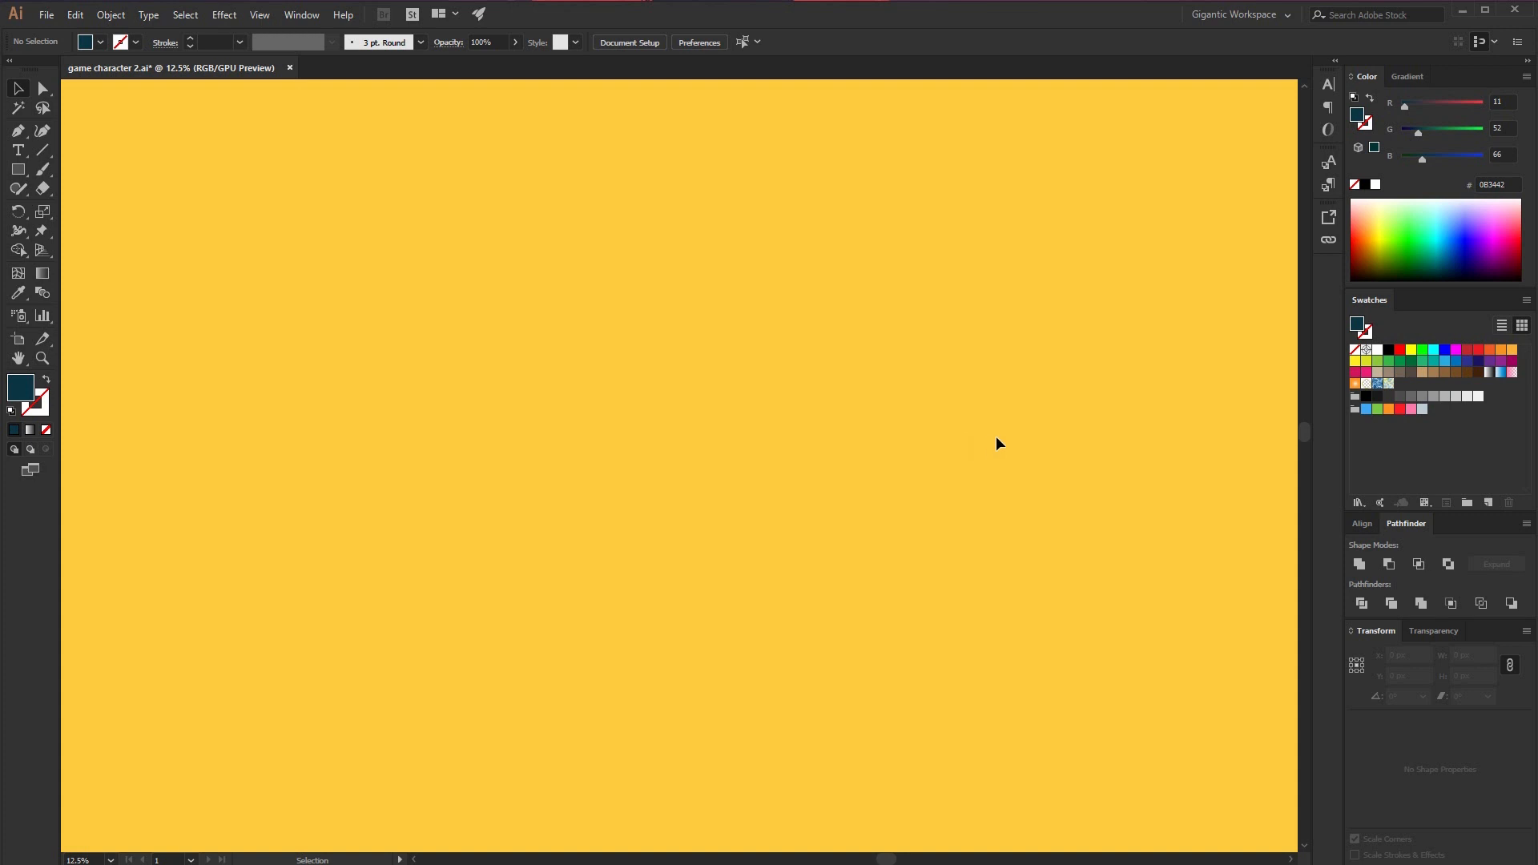
# Load the Gigantic Master Colors library from the Swatches panel's library menu
pyautogui.click(1359, 502)
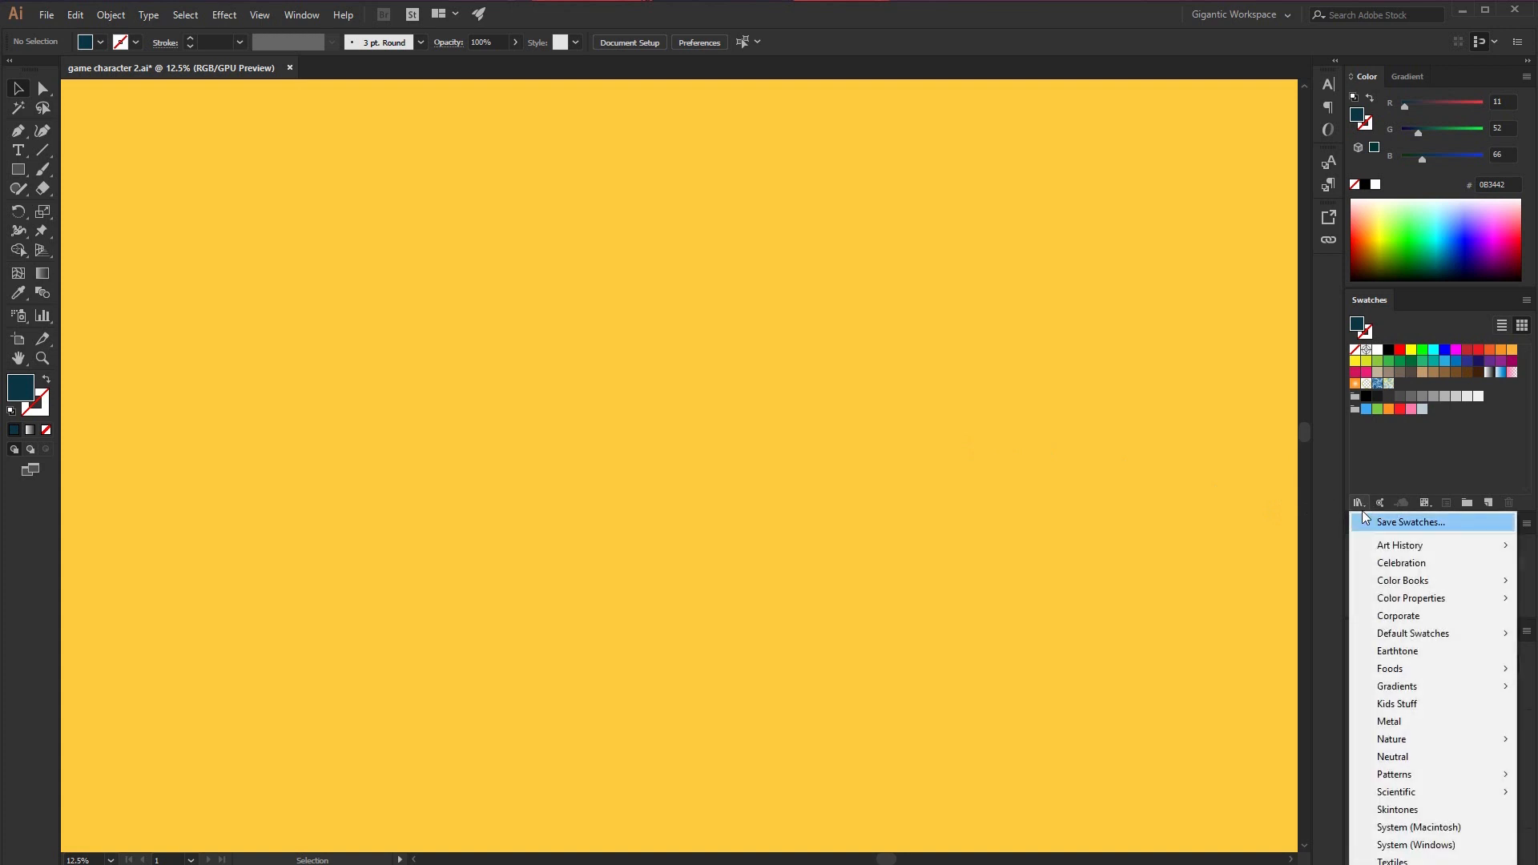
pyautogui.click(1412, 520)
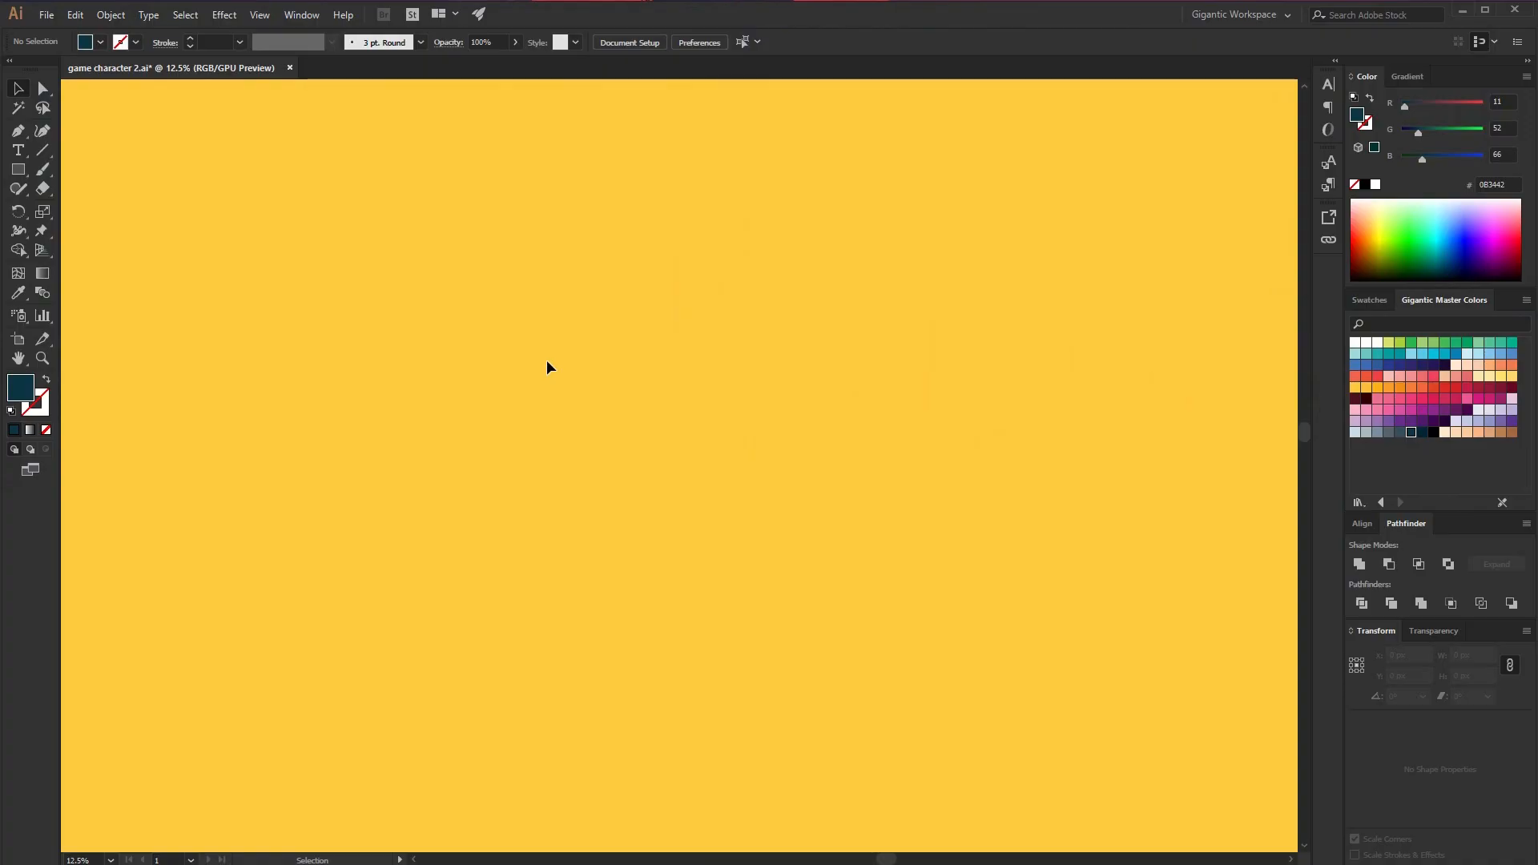
pyautogui.moveTo(586, 406)
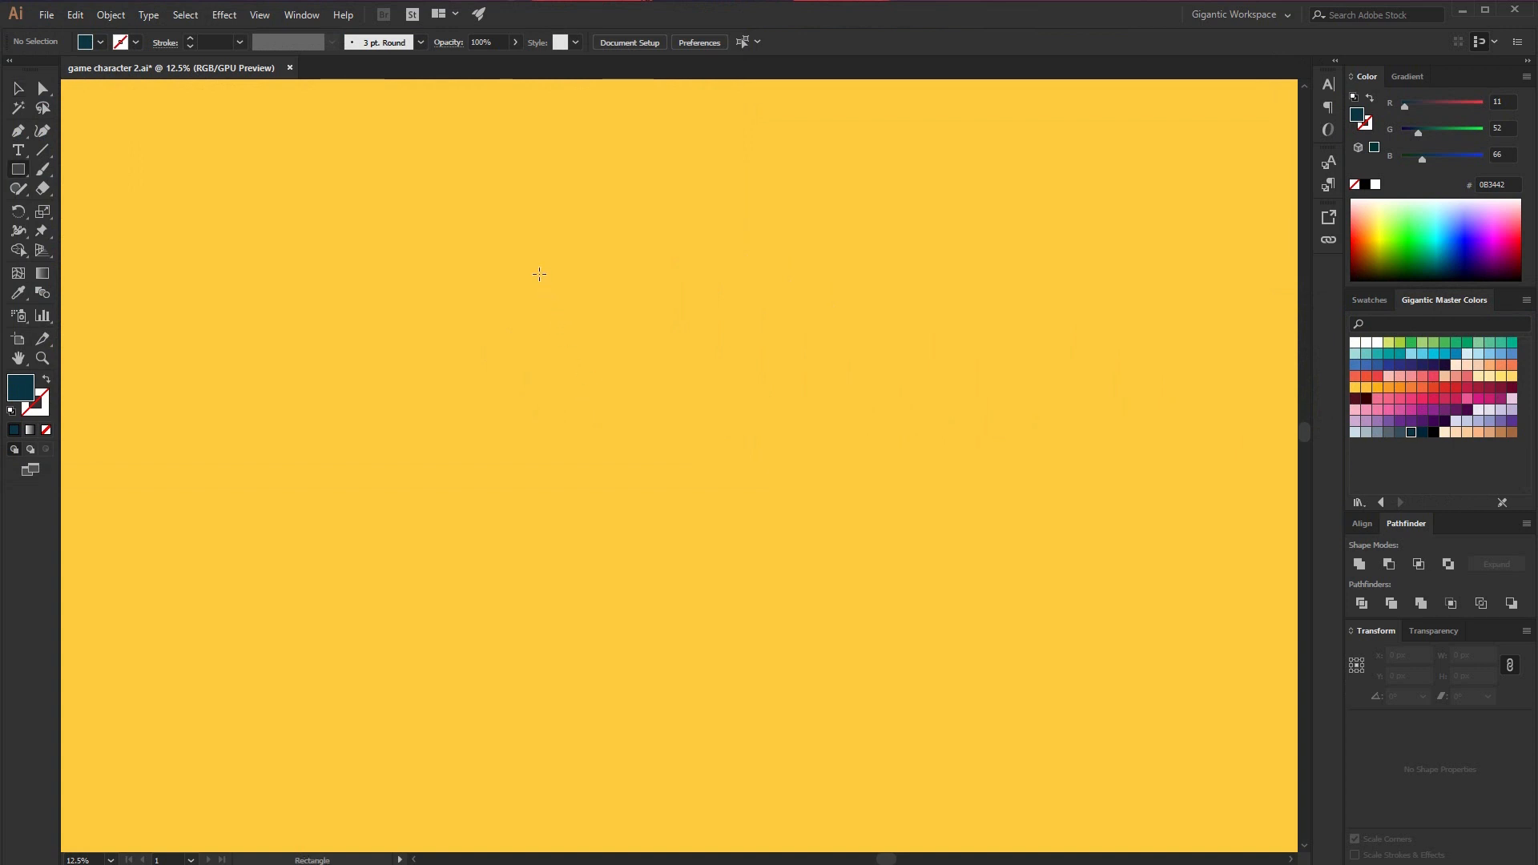
# Draw a dark navy square head and round its top-left and bottom corners
pyautogui.moveTo(542, 278); pyautogui.dragTo(762, 505)
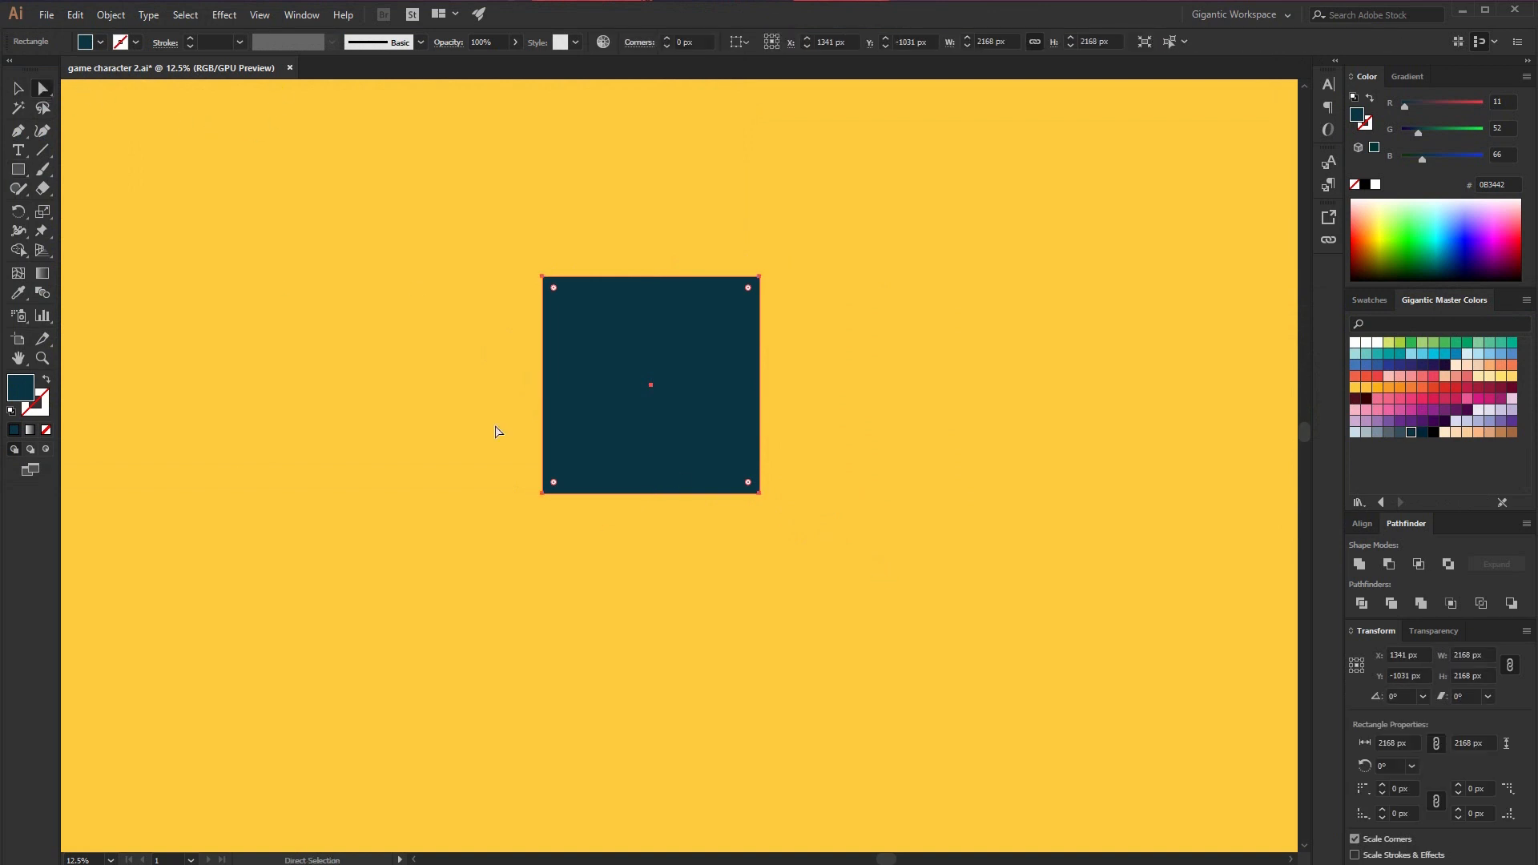
pyautogui.moveTo(552, 483); pyautogui.dragTo(577, 462)
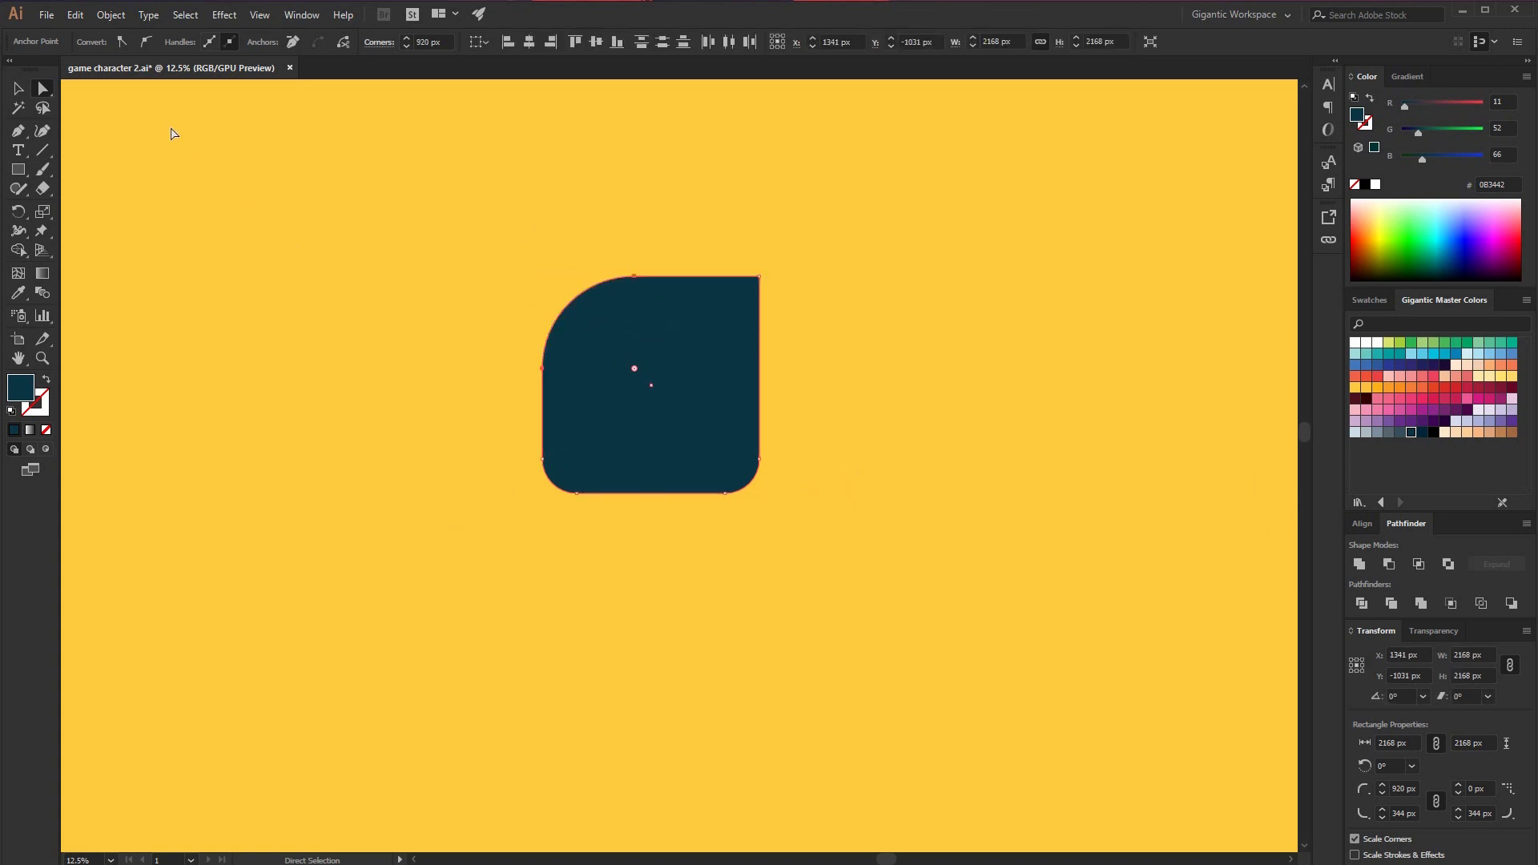
pyautogui.click(849, 399)
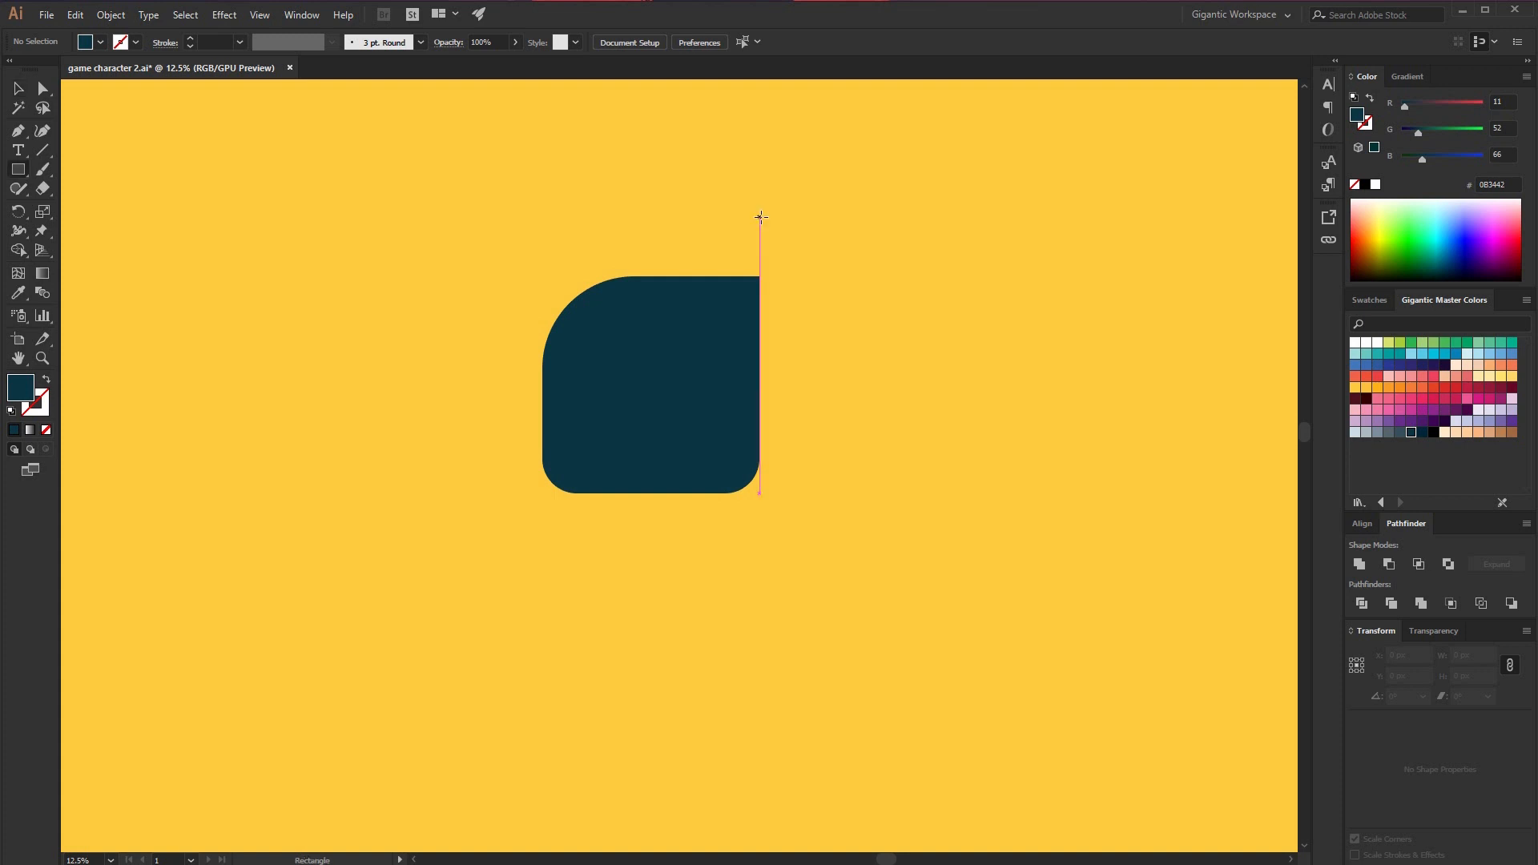
# Draw a triangular ear with a rounded tip and send its dark copy behind the head
pyautogui.moveTo(758, 216); pyautogui.dragTo(677, 289)
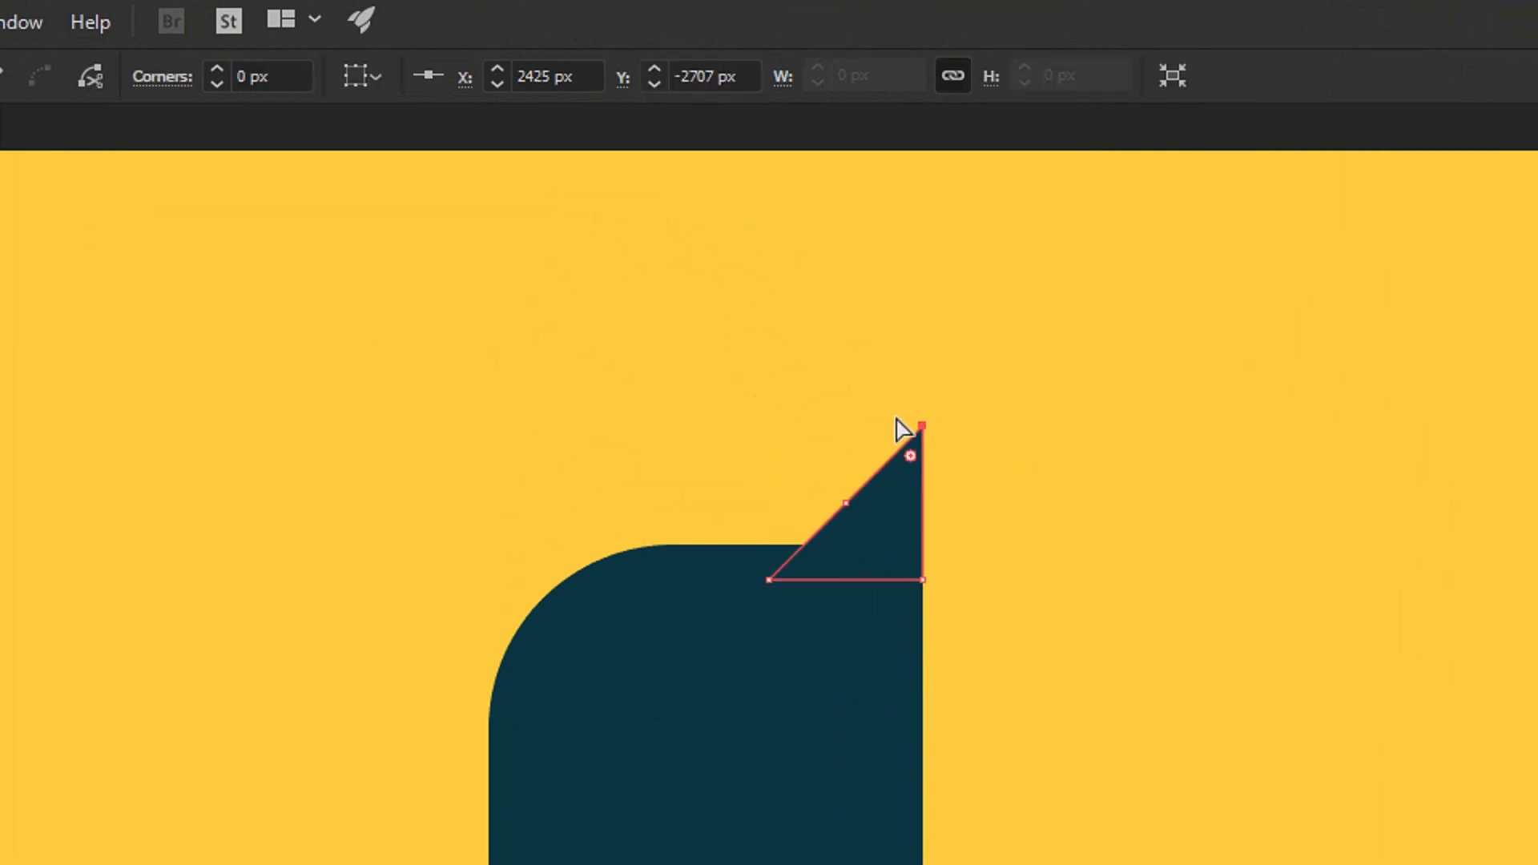
pyautogui.moveTo(912, 432); pyautogui.dragTo(902, 491)
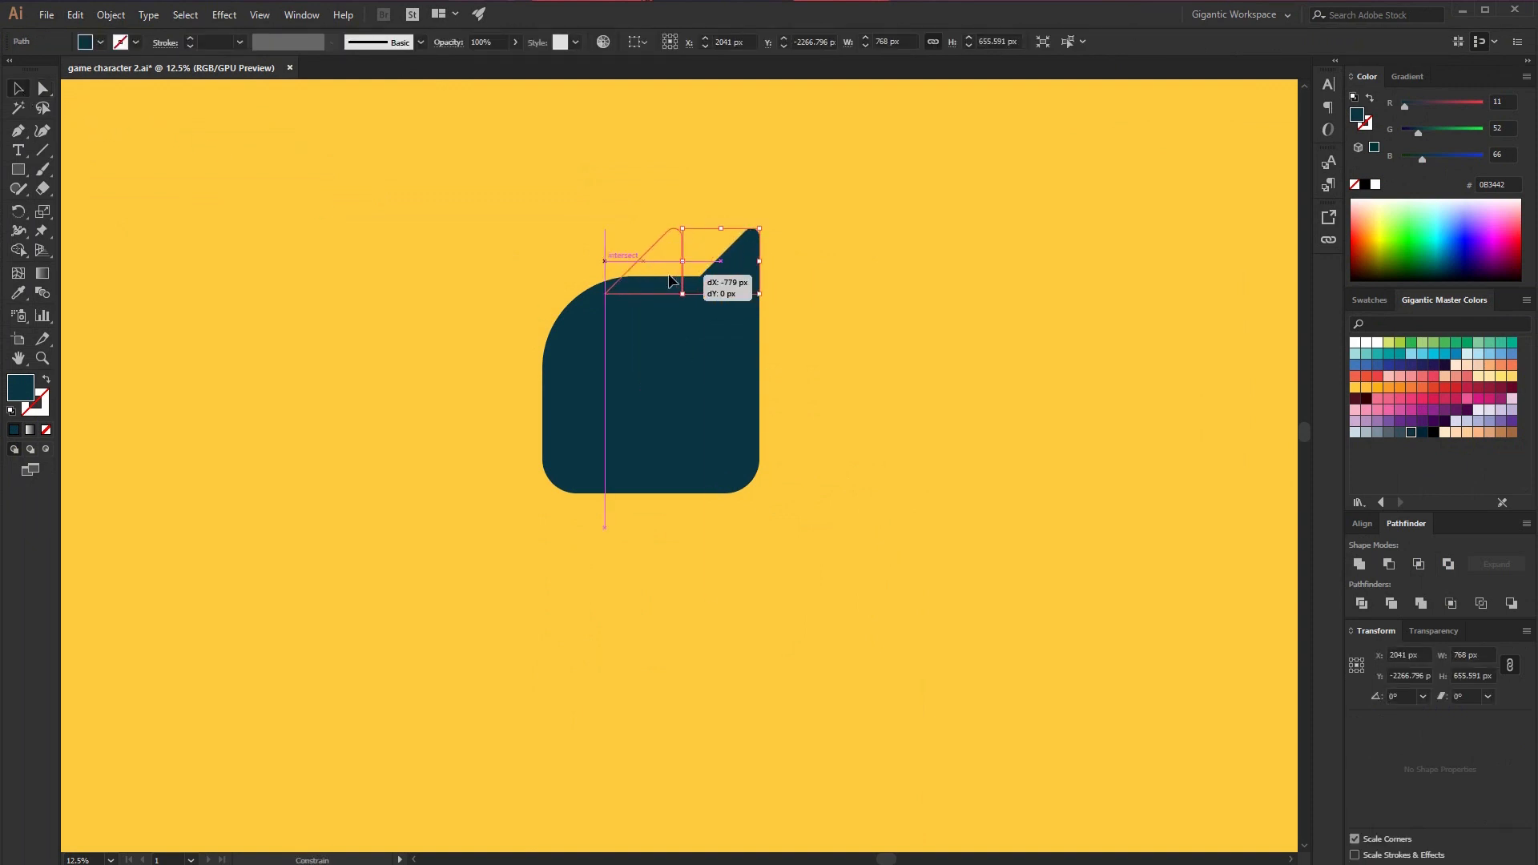
pyautogui.rightClick(642, 265)
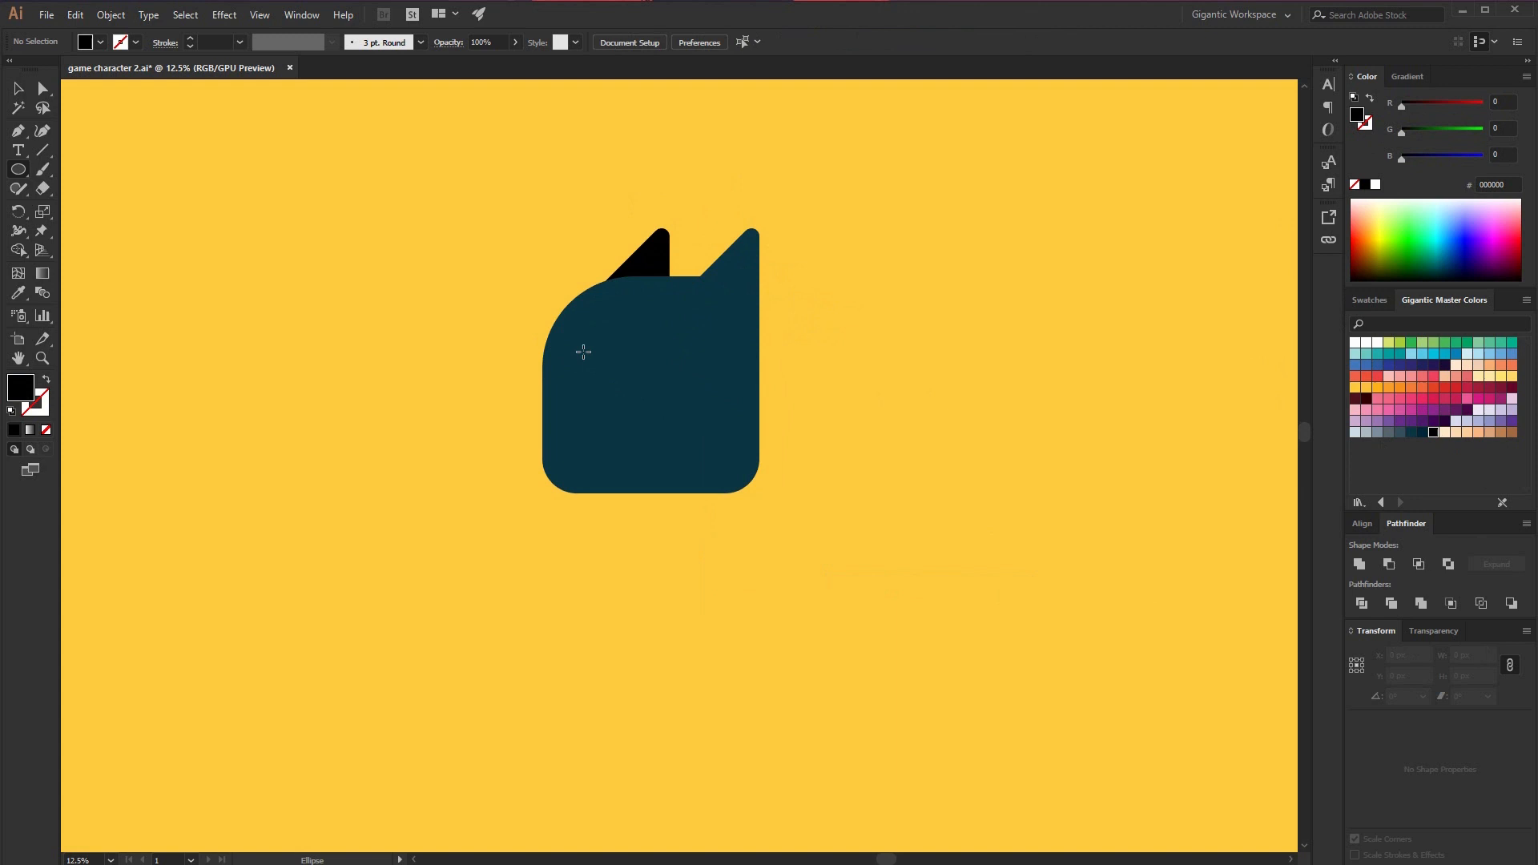
# Draw a white eye with a navy pupil and duplicate it beside the first
pyautogui.moveTo(582, 353); pyautogui.dragTo(638, 422)
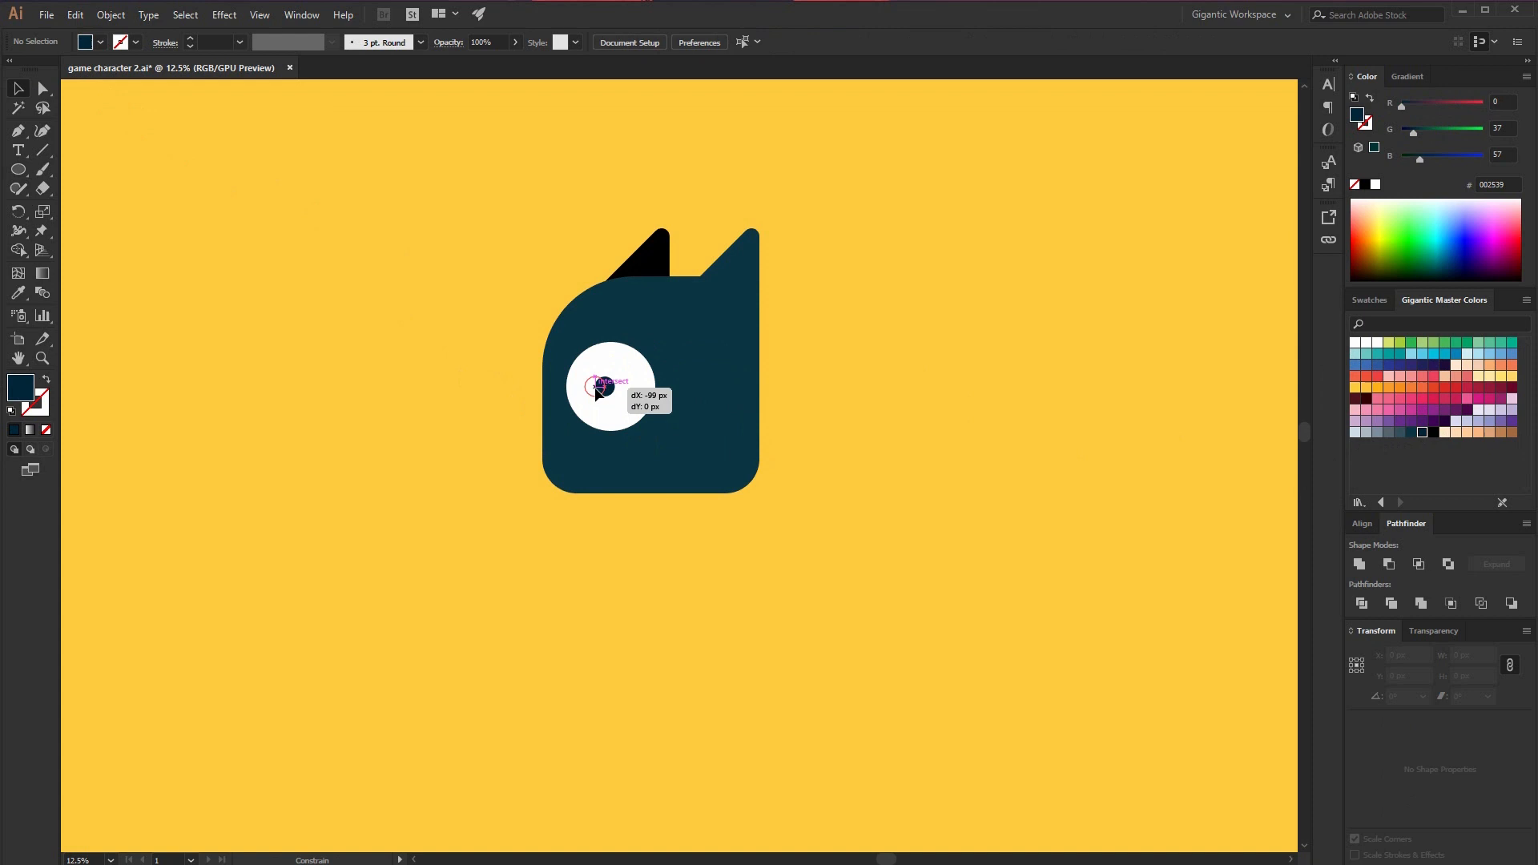
pyautogui.click(611, 385)
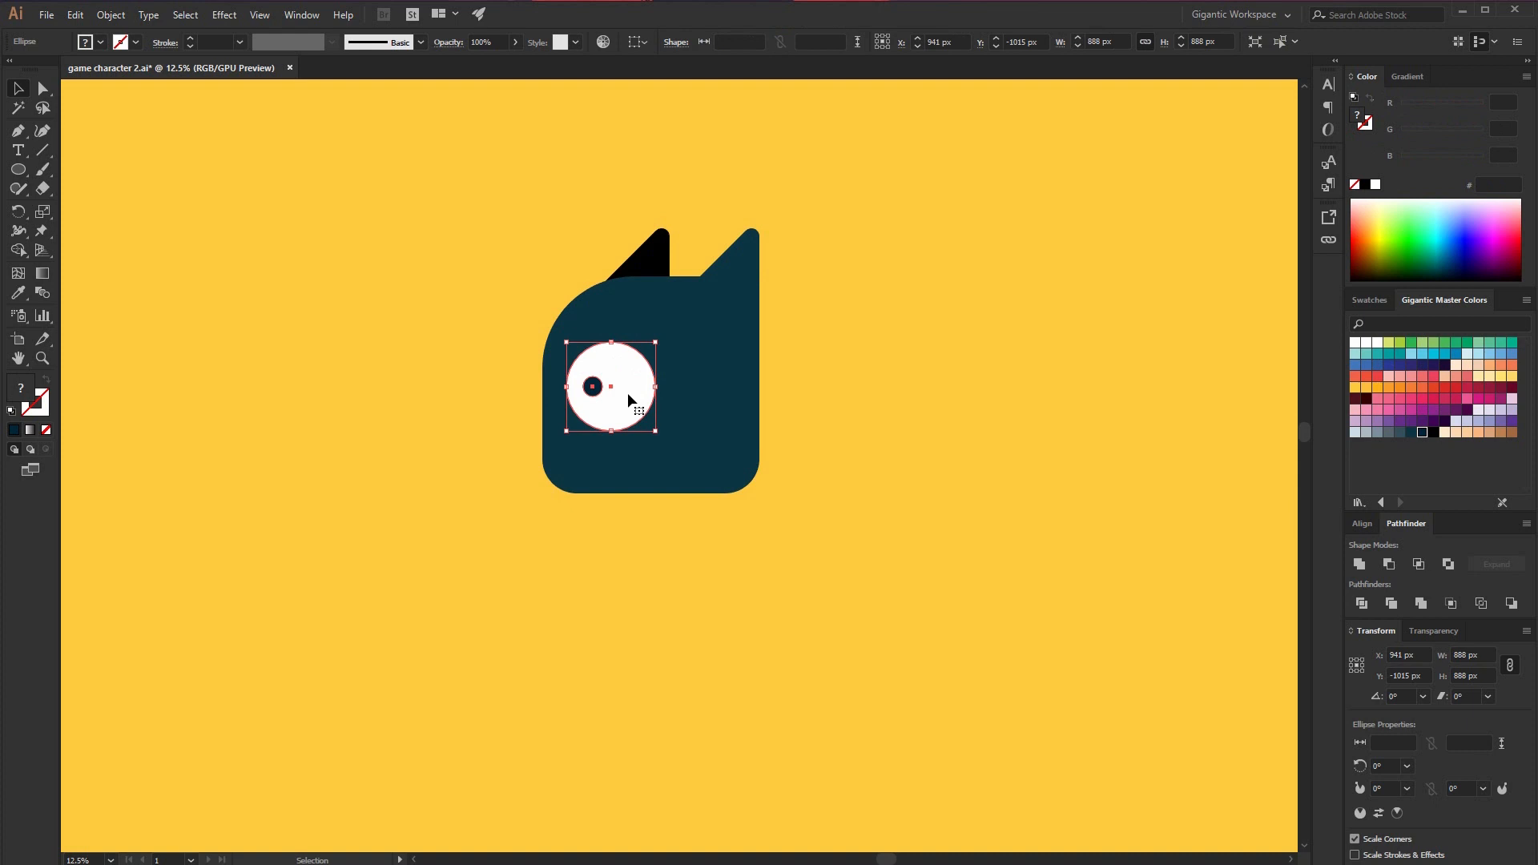
pyautogui.moveTo(638, 405)
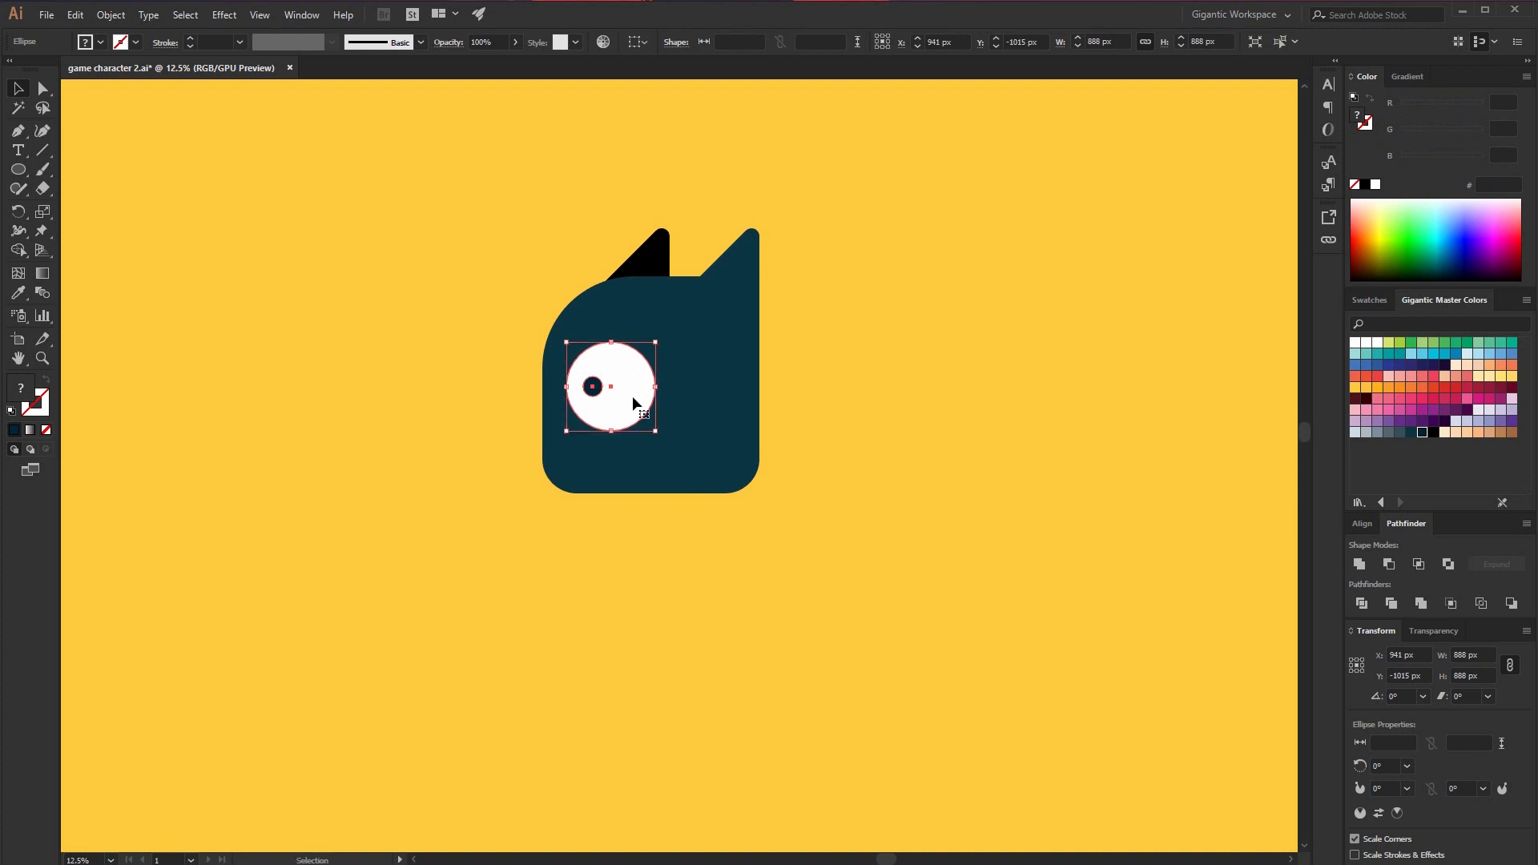
pyautogui.moveTo(608, 385); pyautogui.dragTo(692, 386)
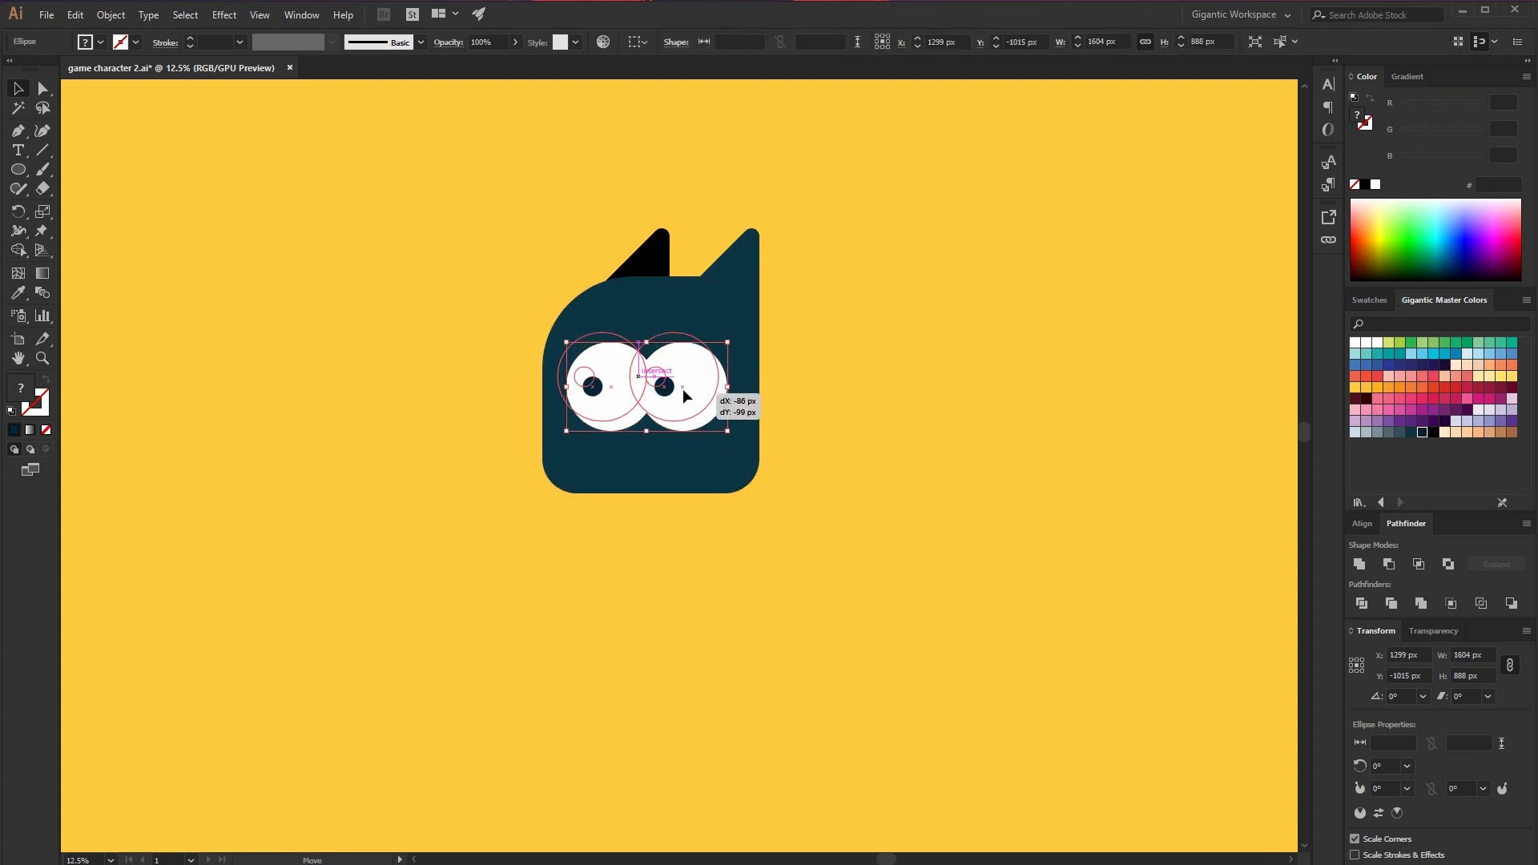
pyautogui.moveTo(686, 397); pyautogui.dragTo(648, 371)
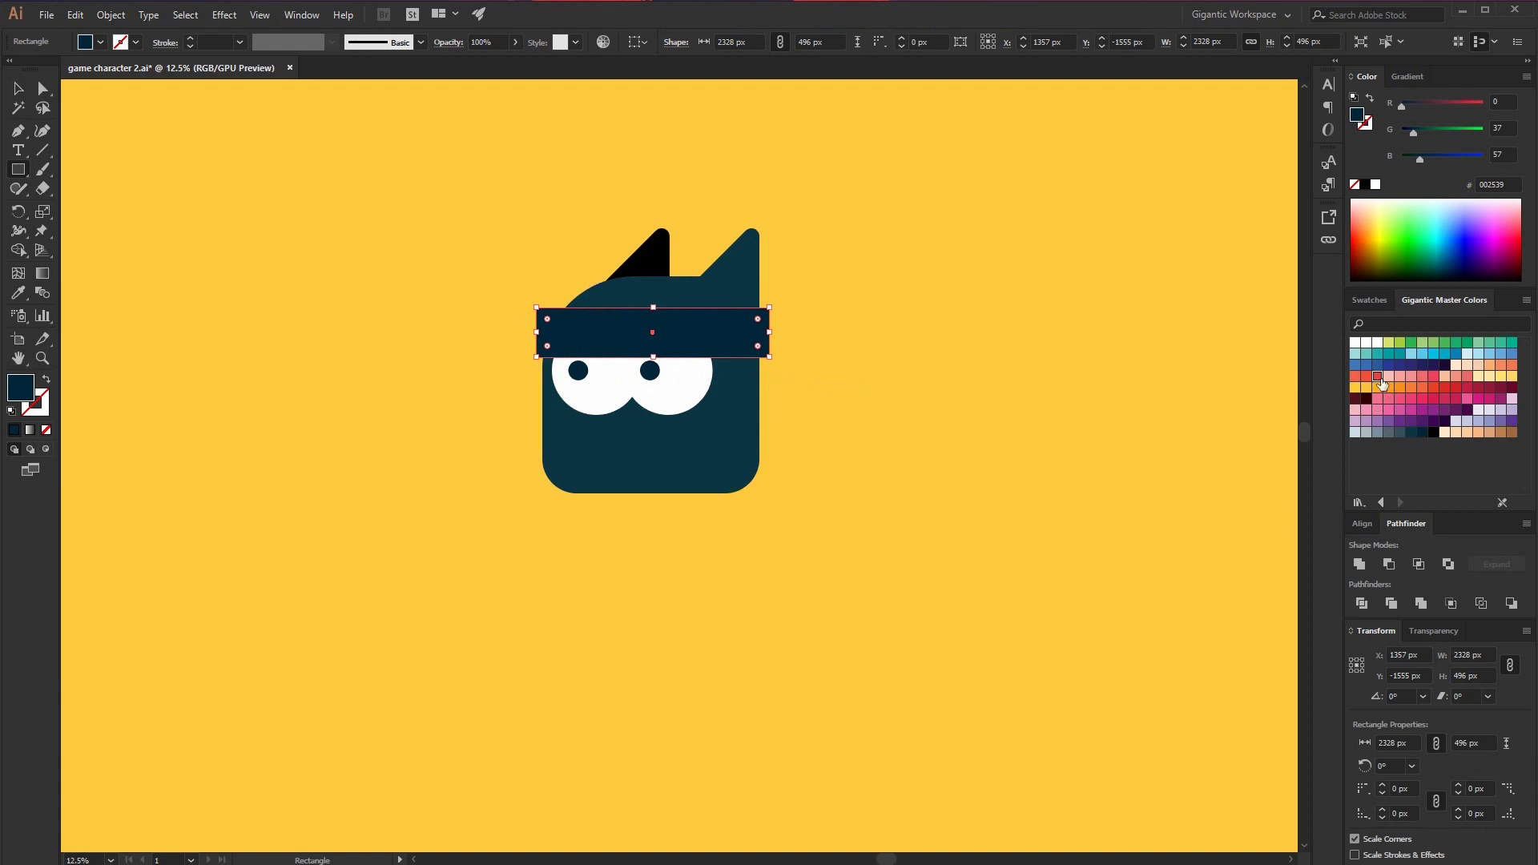
# Colour the headband red and tuck the red tail piece behind the head's right side
pyautogui.click(1378, 377)
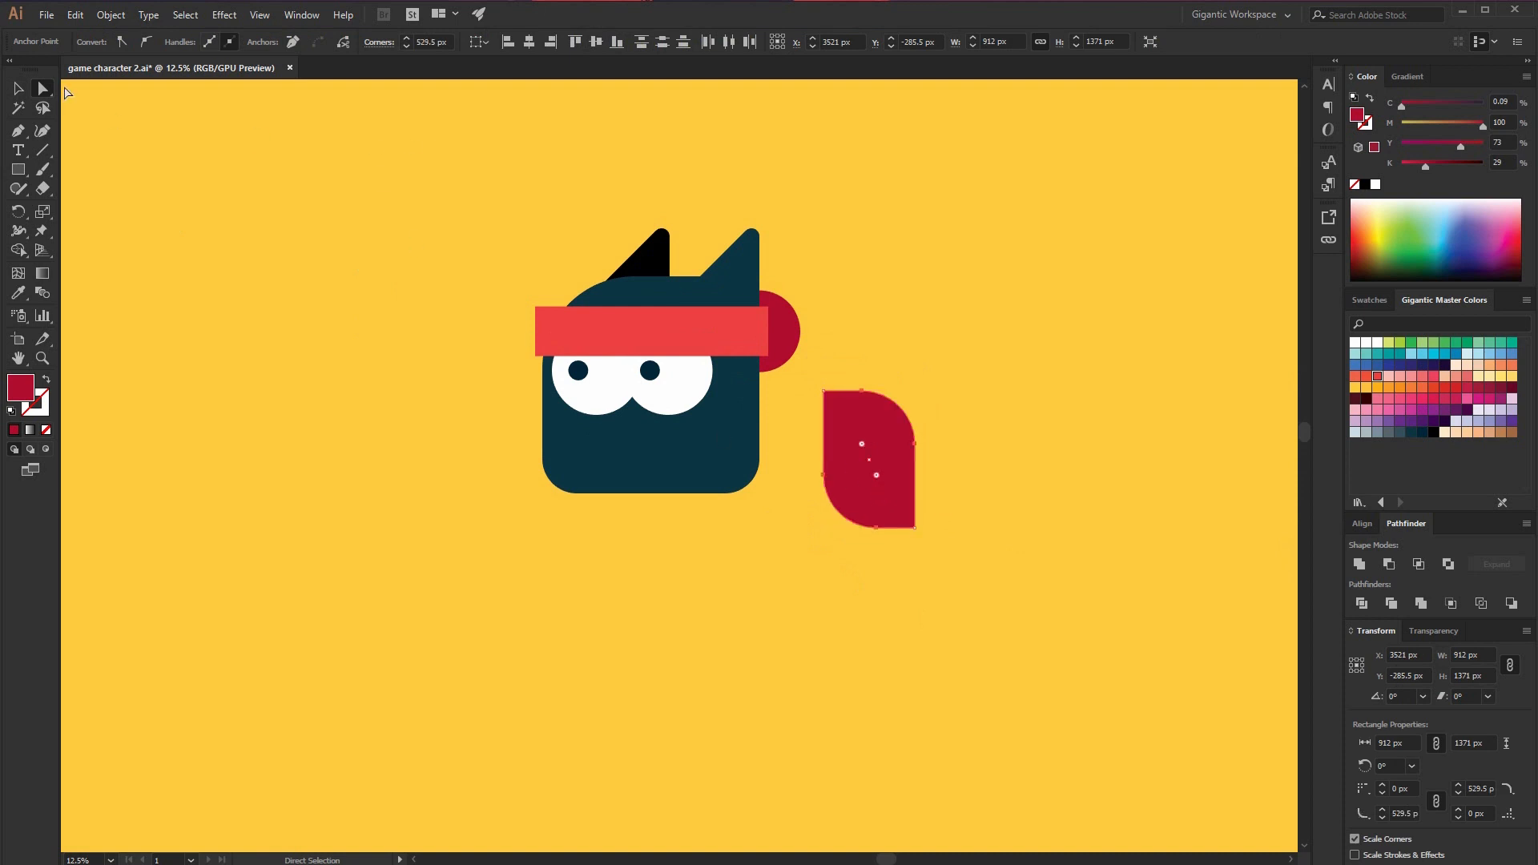
pyautogui.moveTo(873, 462); pyautogui.dragTo(795, 437)
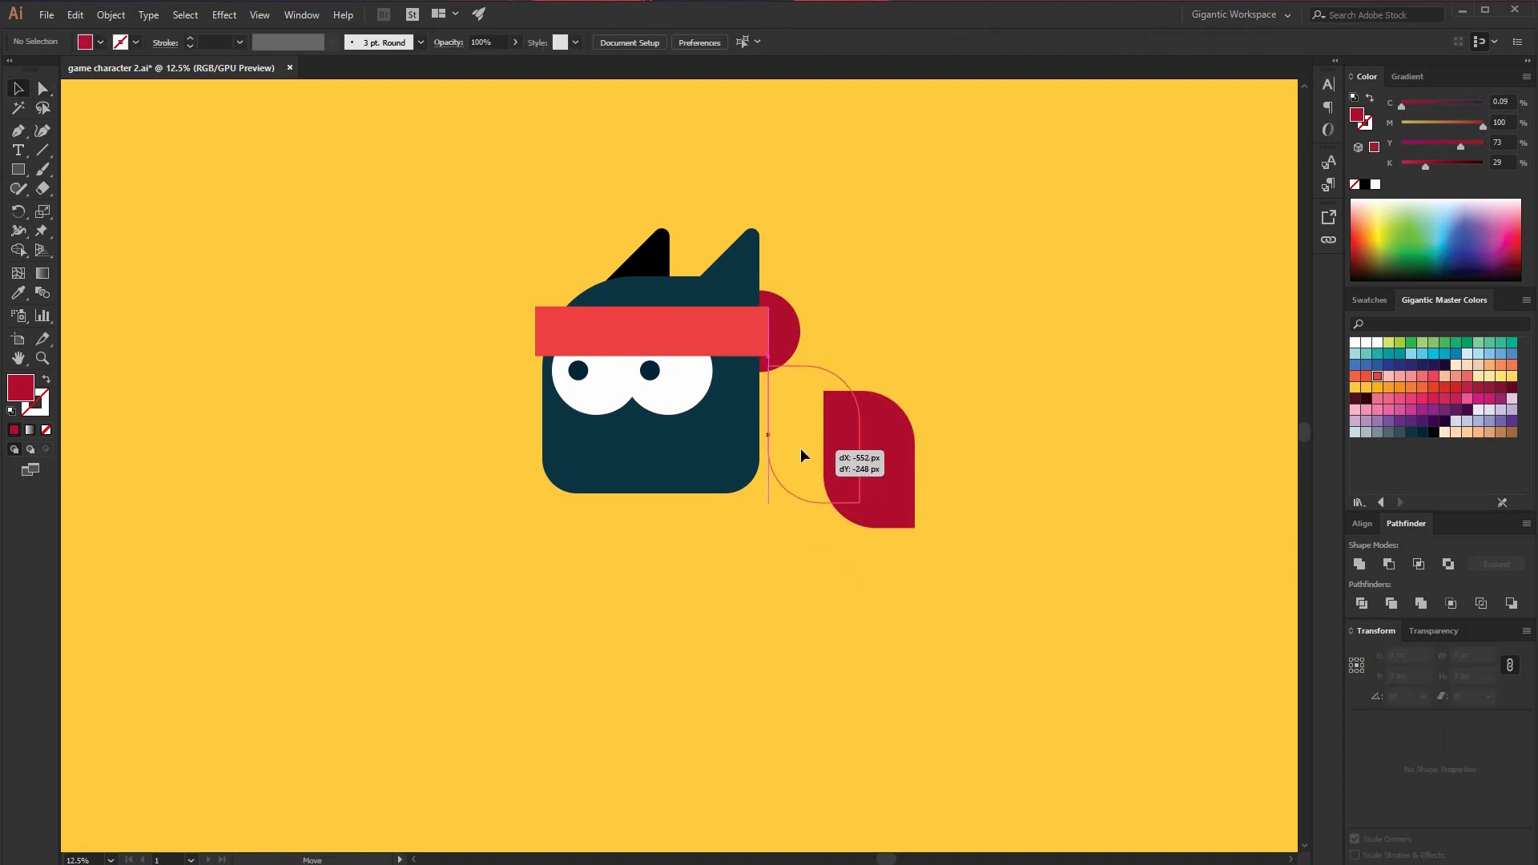
pyautogui.rightClick(800, 411)
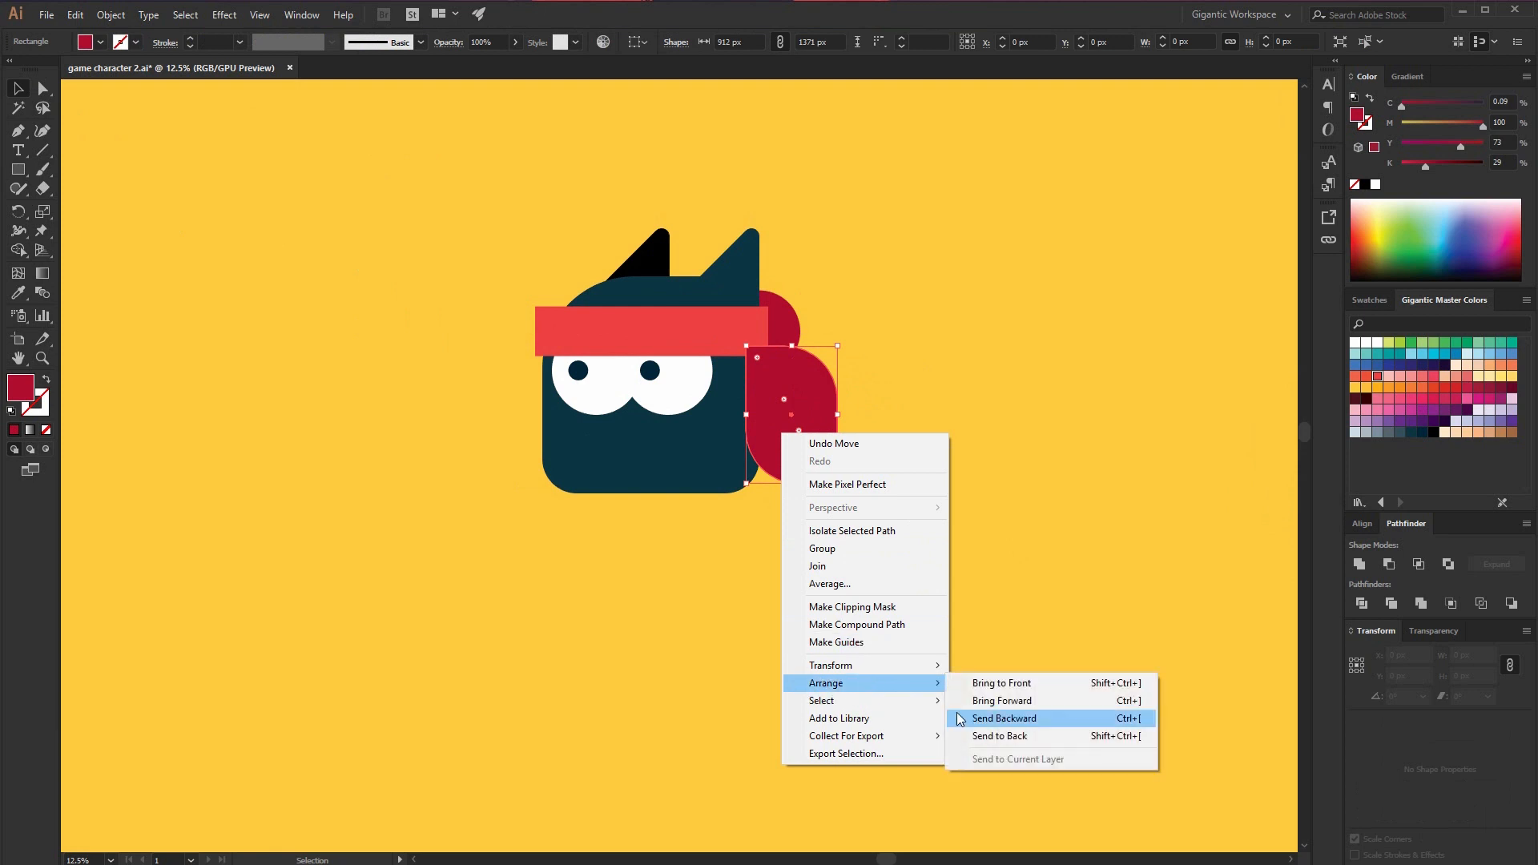
pyautogui.click(1004, 718)
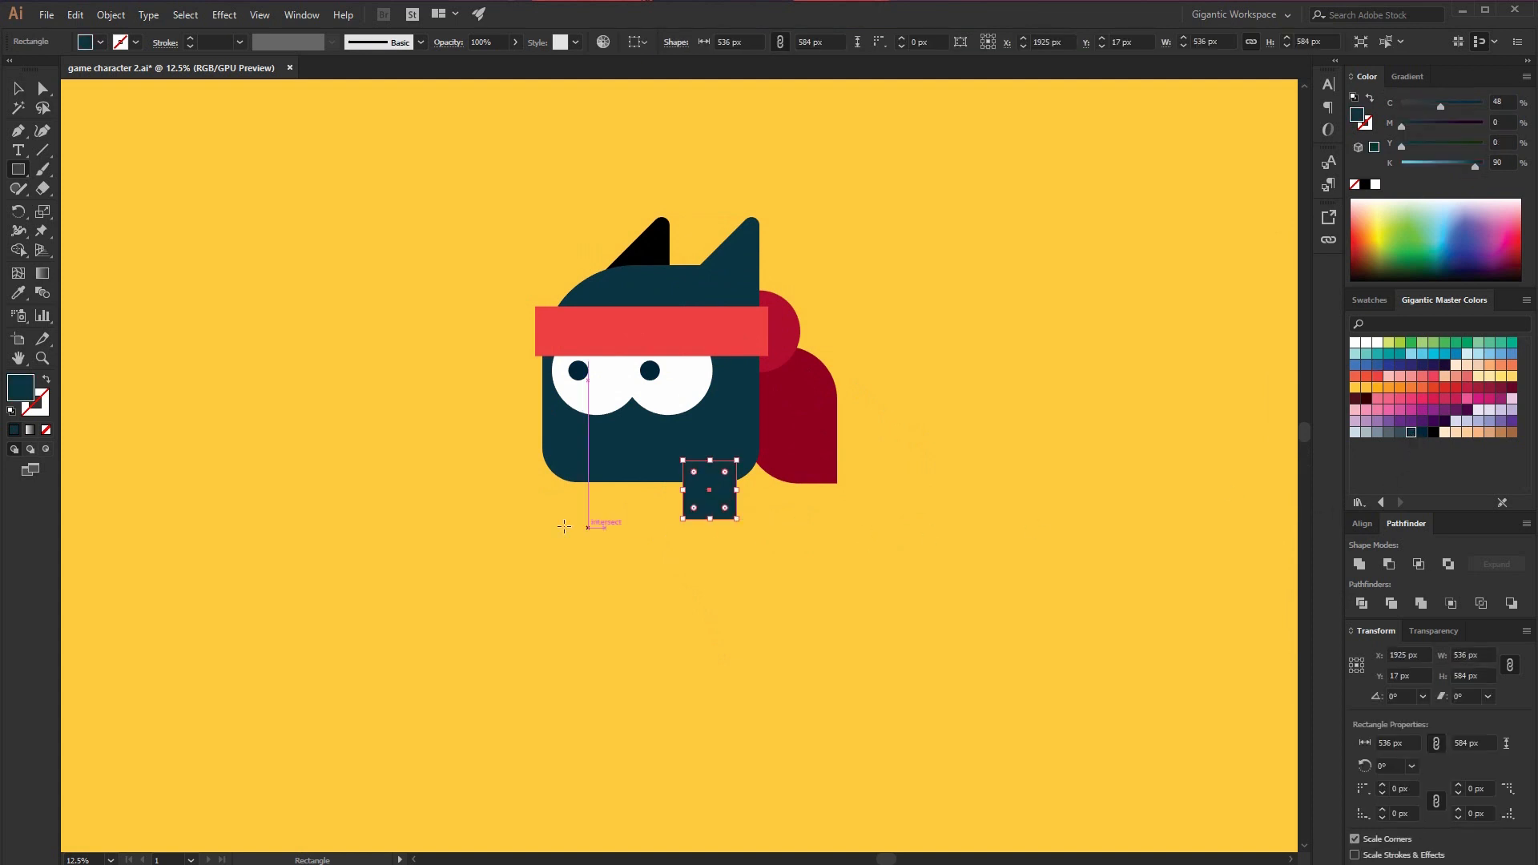
# Copy the leg square to the body's left, make it a compound path, and shrink the character
pyautogui.click(18, 88)
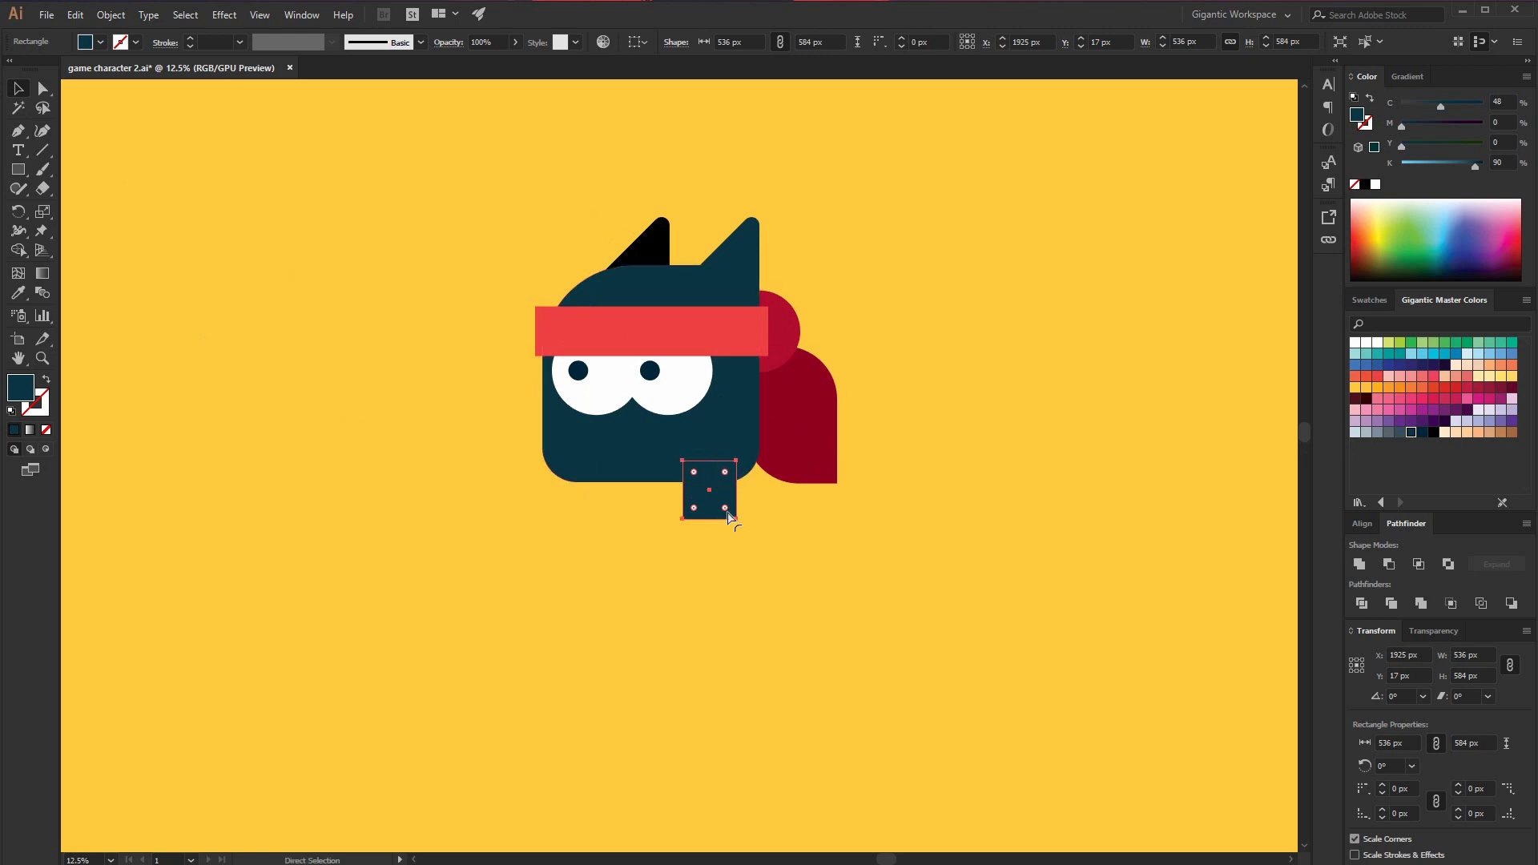
pyautogui.moveTo(709, 489); pyautogui.dragTo(603, 488)
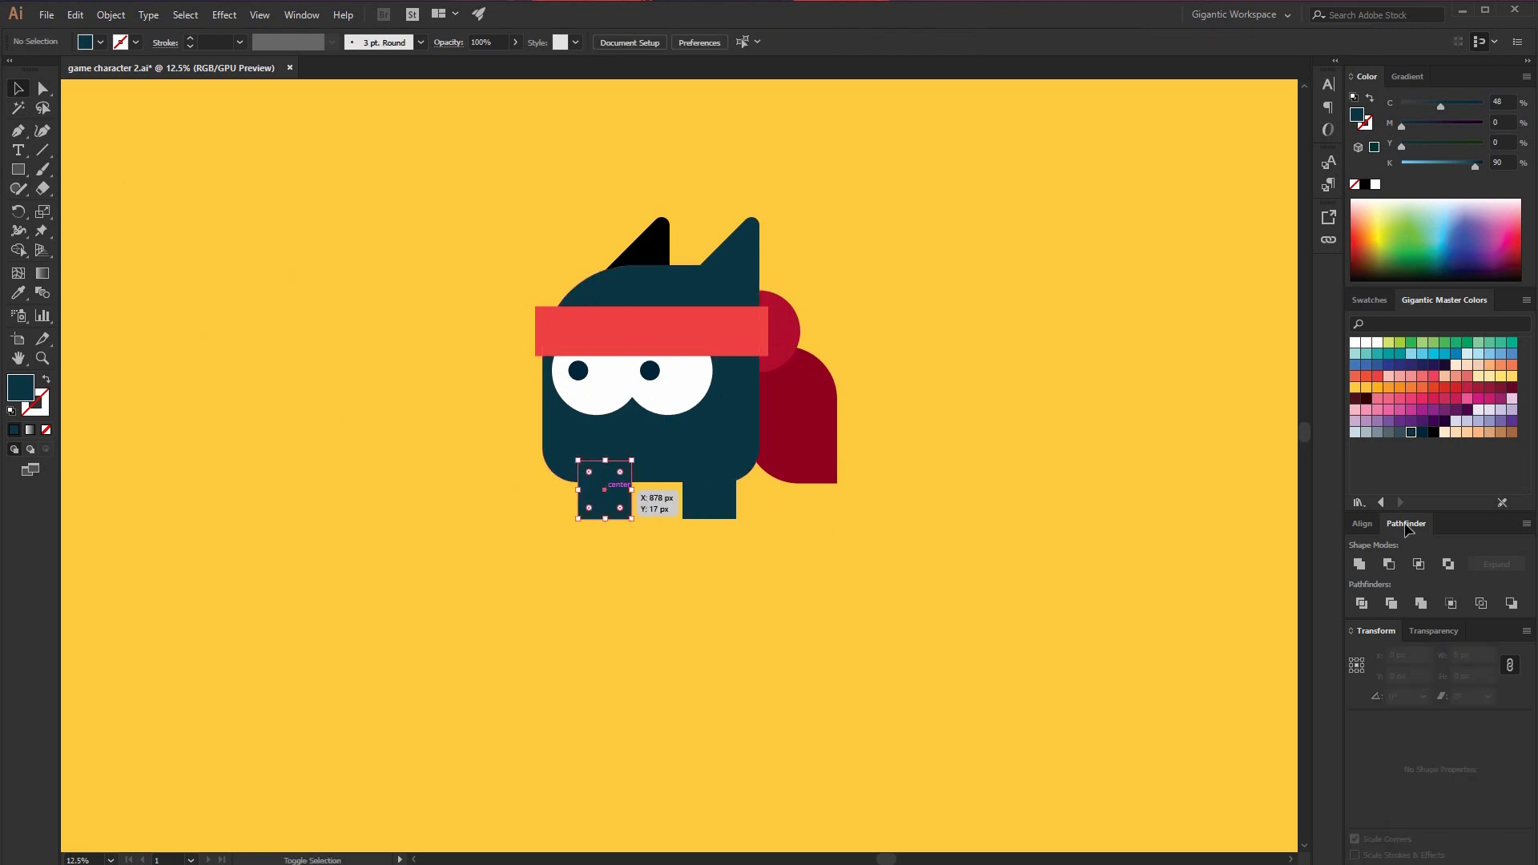
pyautogui.rightClick(603, 490)
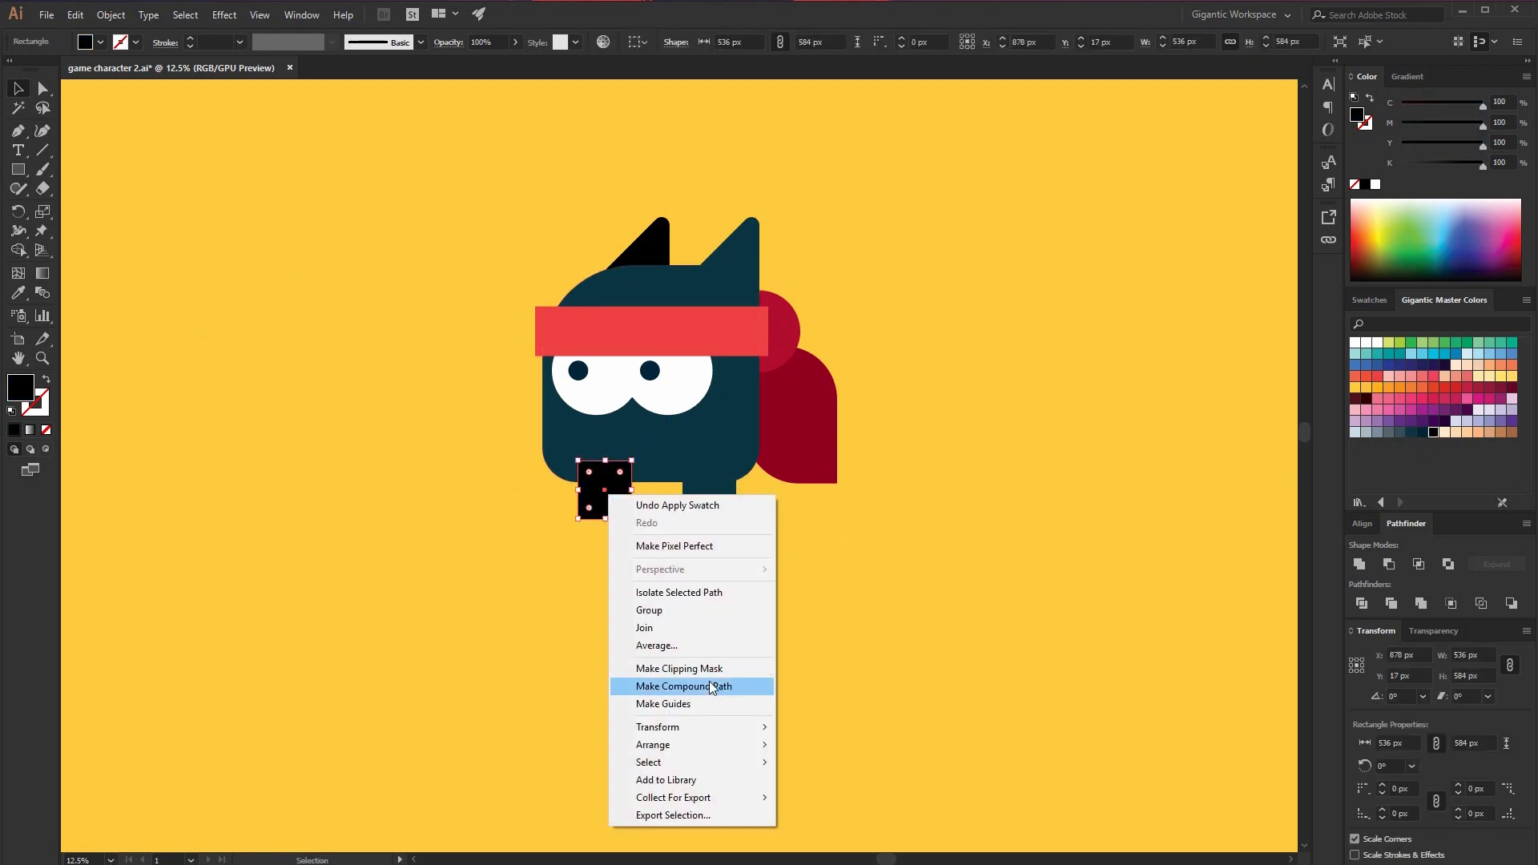
pyautogui.click(678, 686)
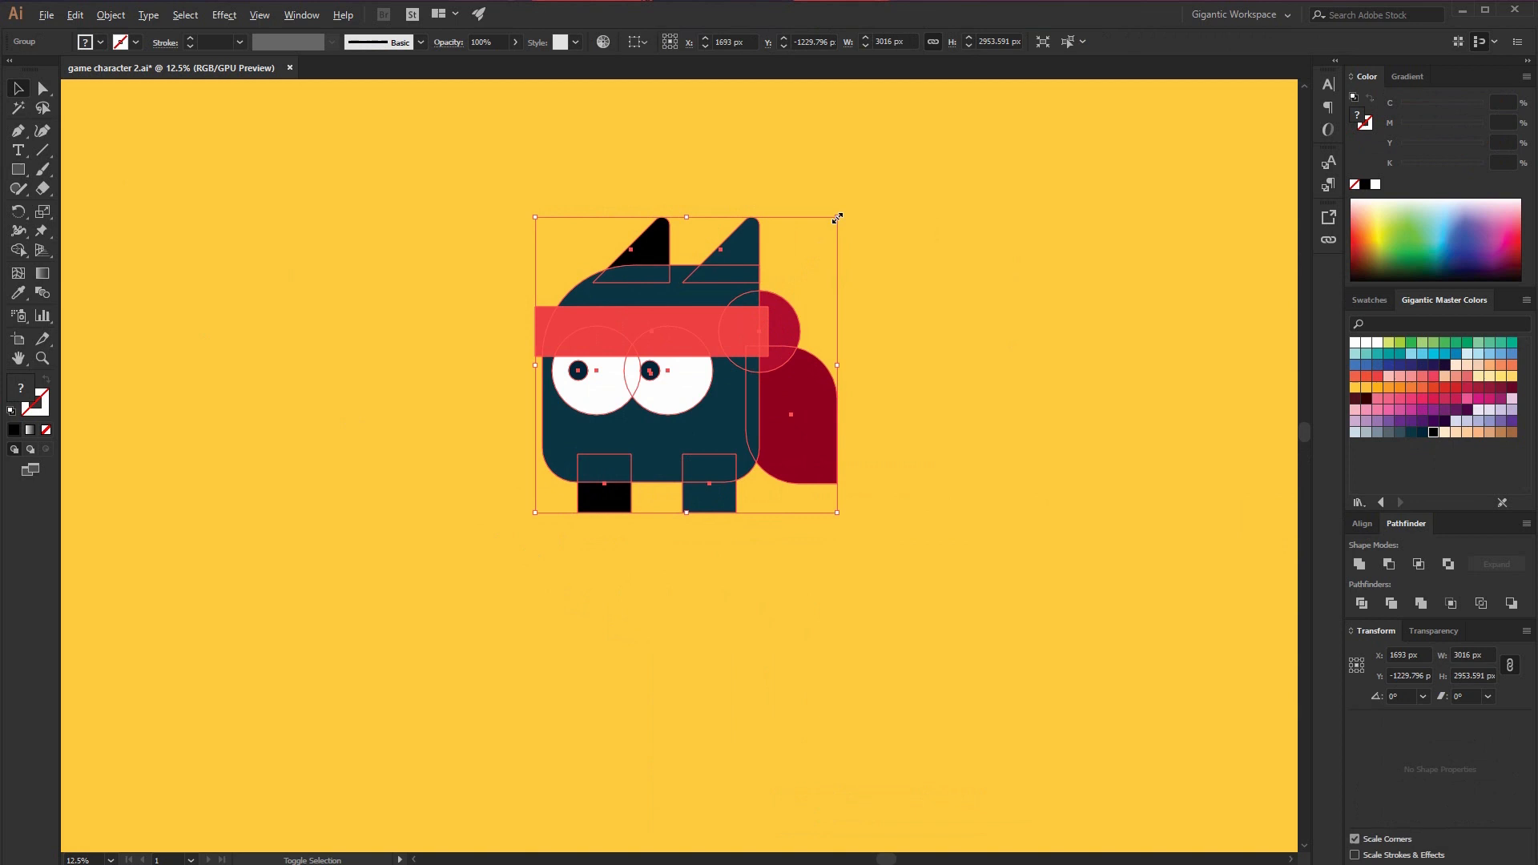
pyautogui.click(785, 441)
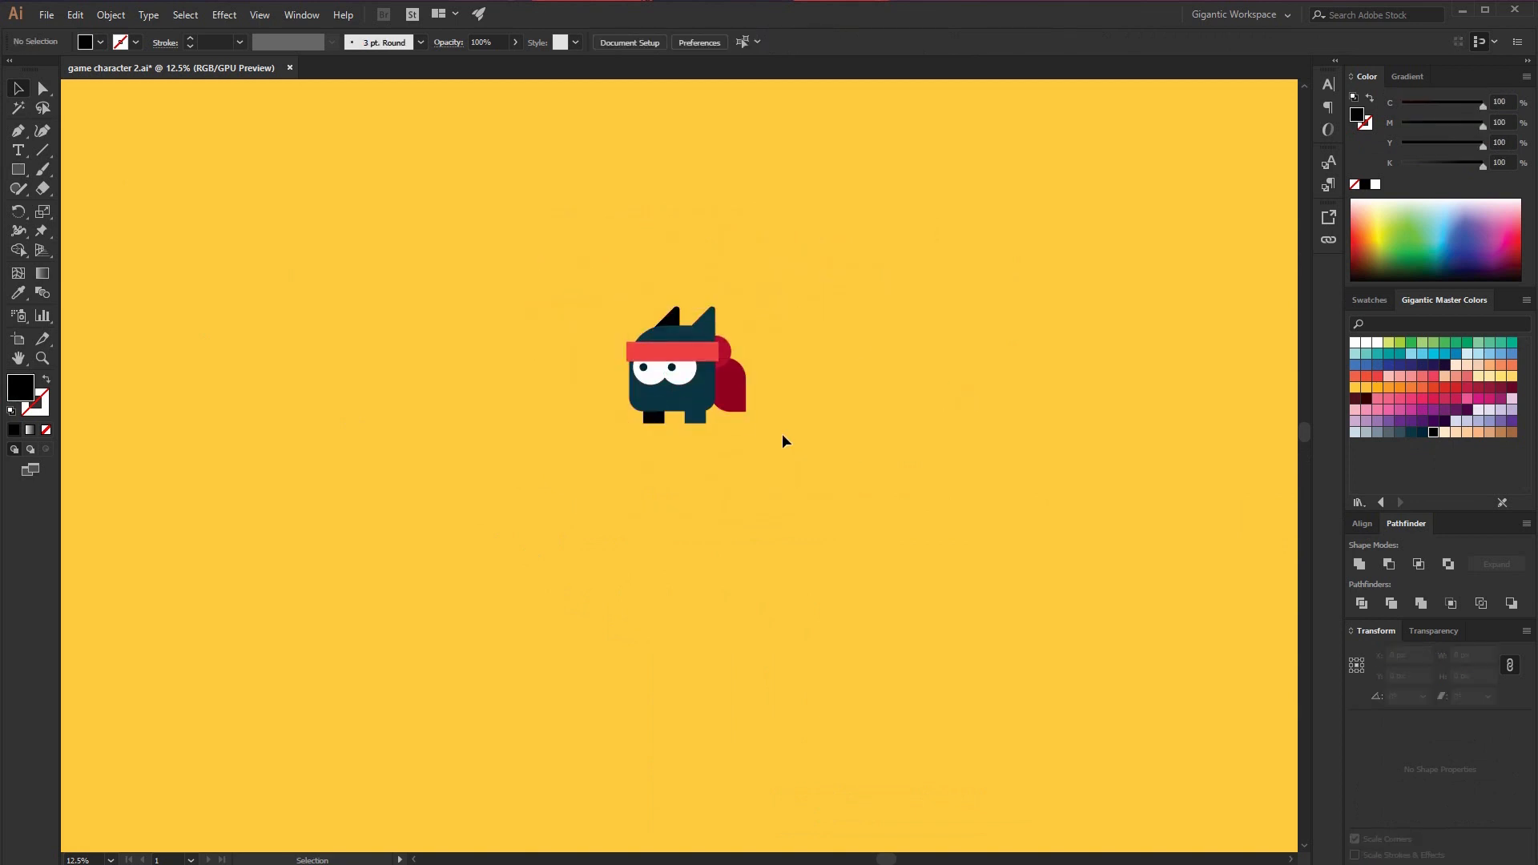
pyautogui.rightClick(685, 368)
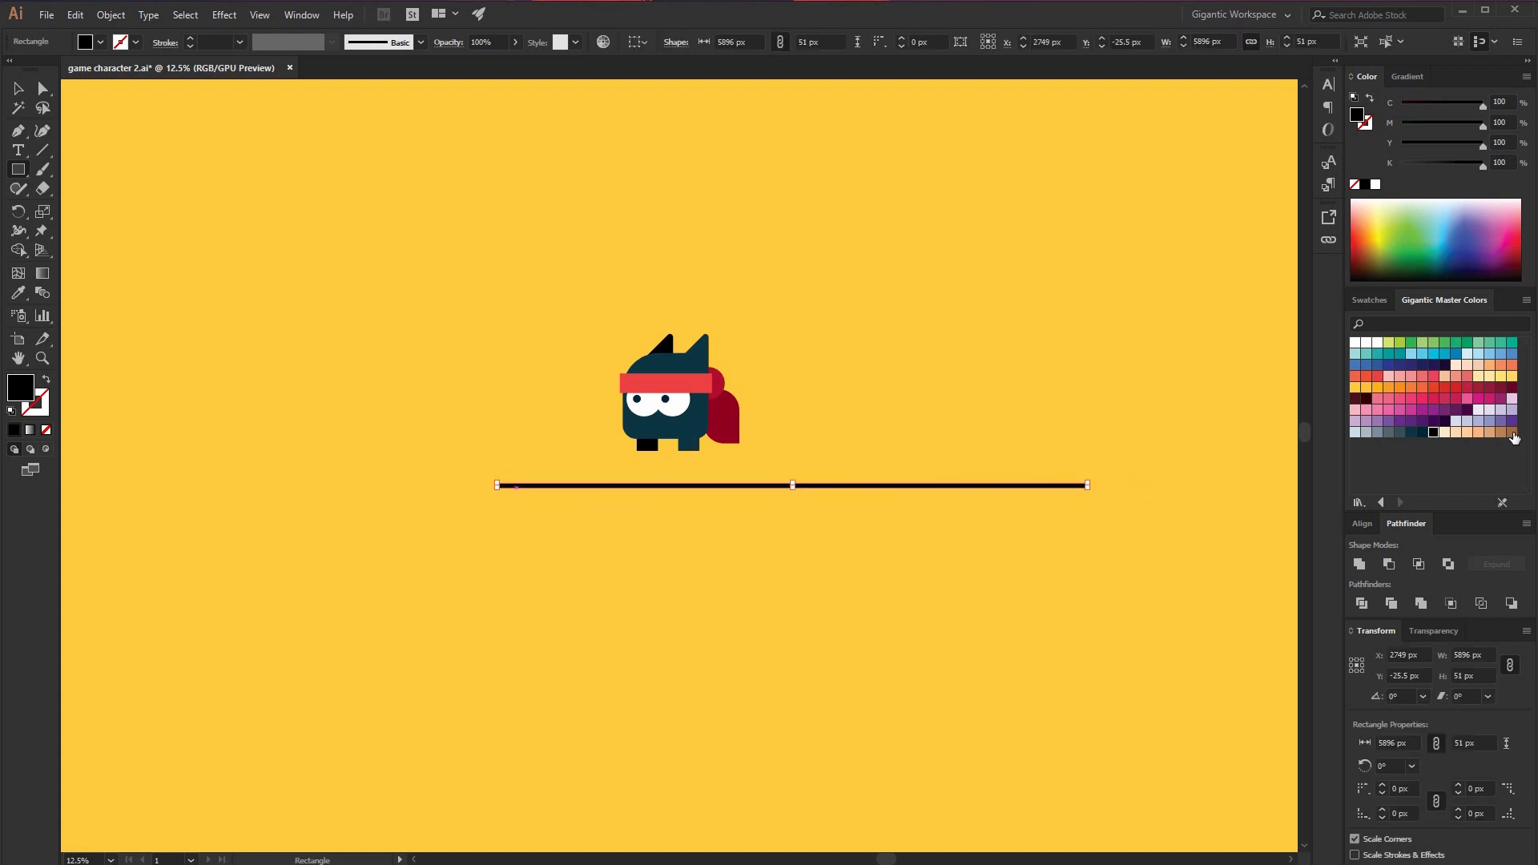
# Fill the thin branch rectangle orange and position it under the ninja's feet
pyautogui.click(1387, 386)
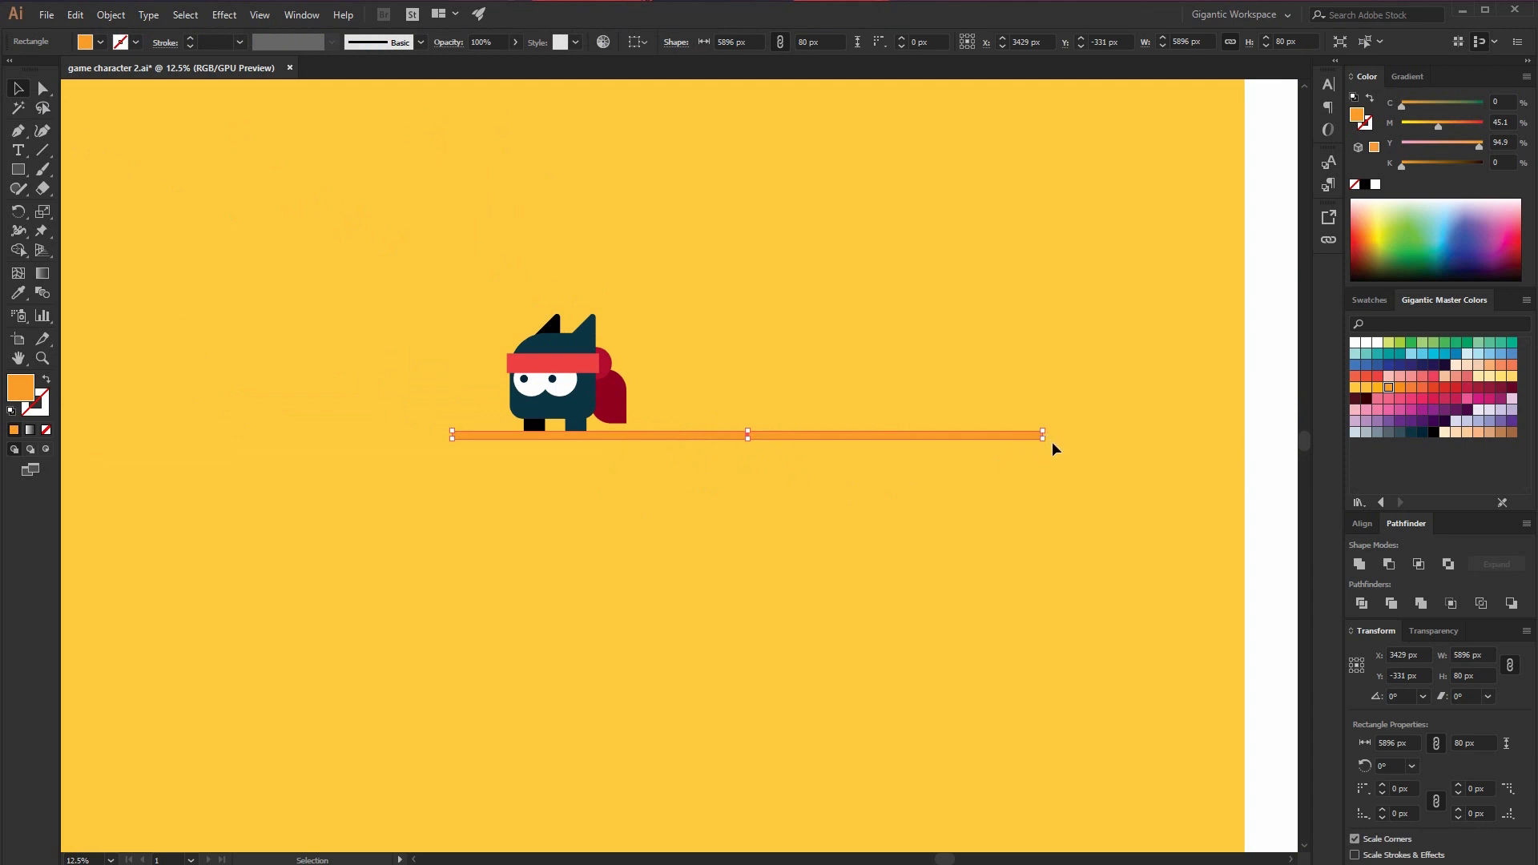
pyautogui.moveTo(1043, 434); pyautogui.dragTo(956, 226)
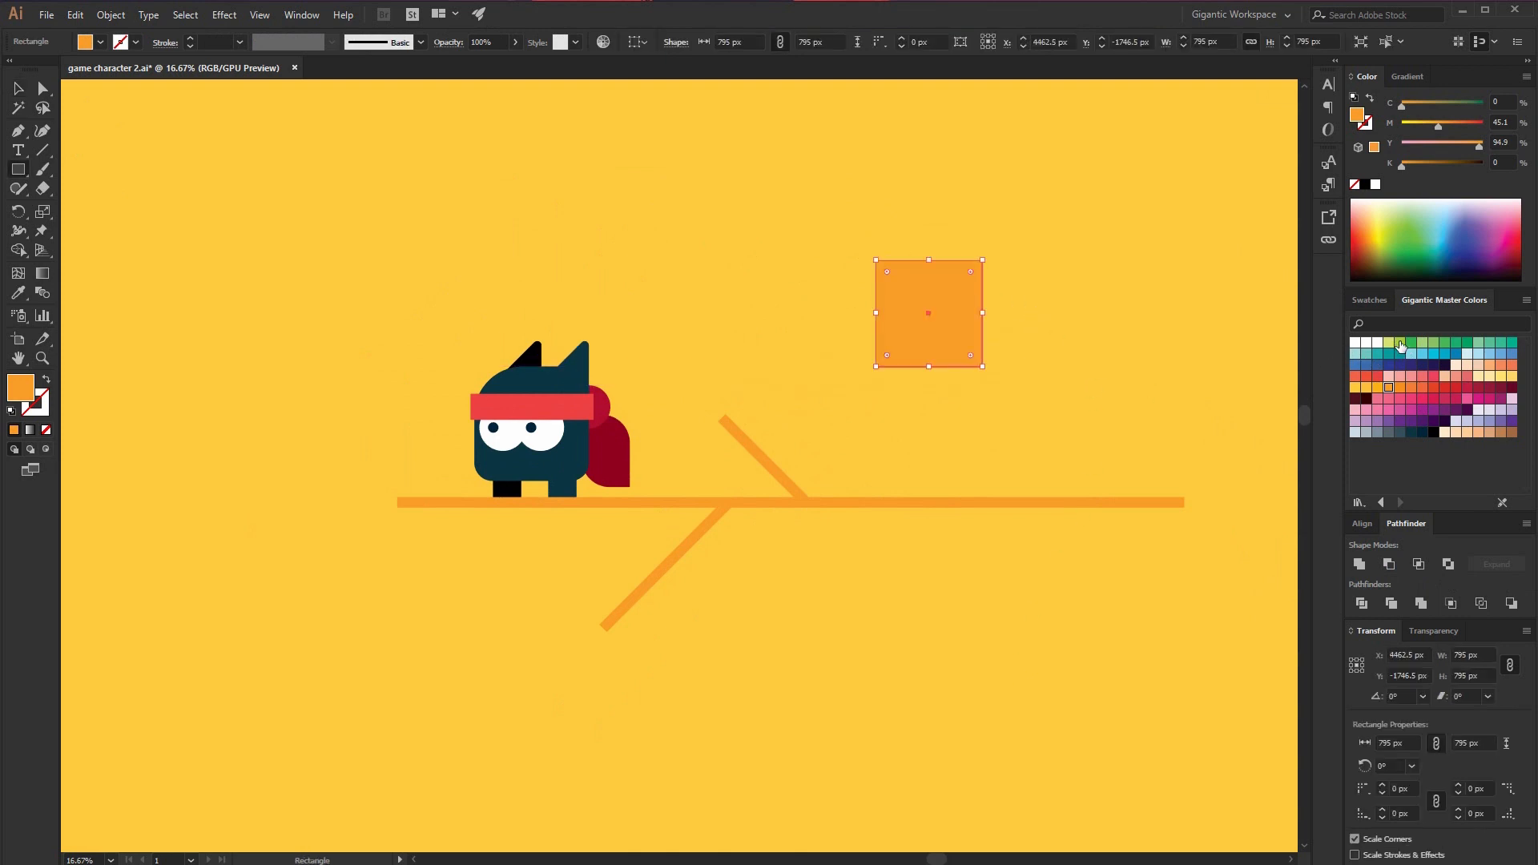
# Make a green leaf with rounded corners and a vein, rotate it, and place it on the upper twig
pyautogui.click(1411, 342)
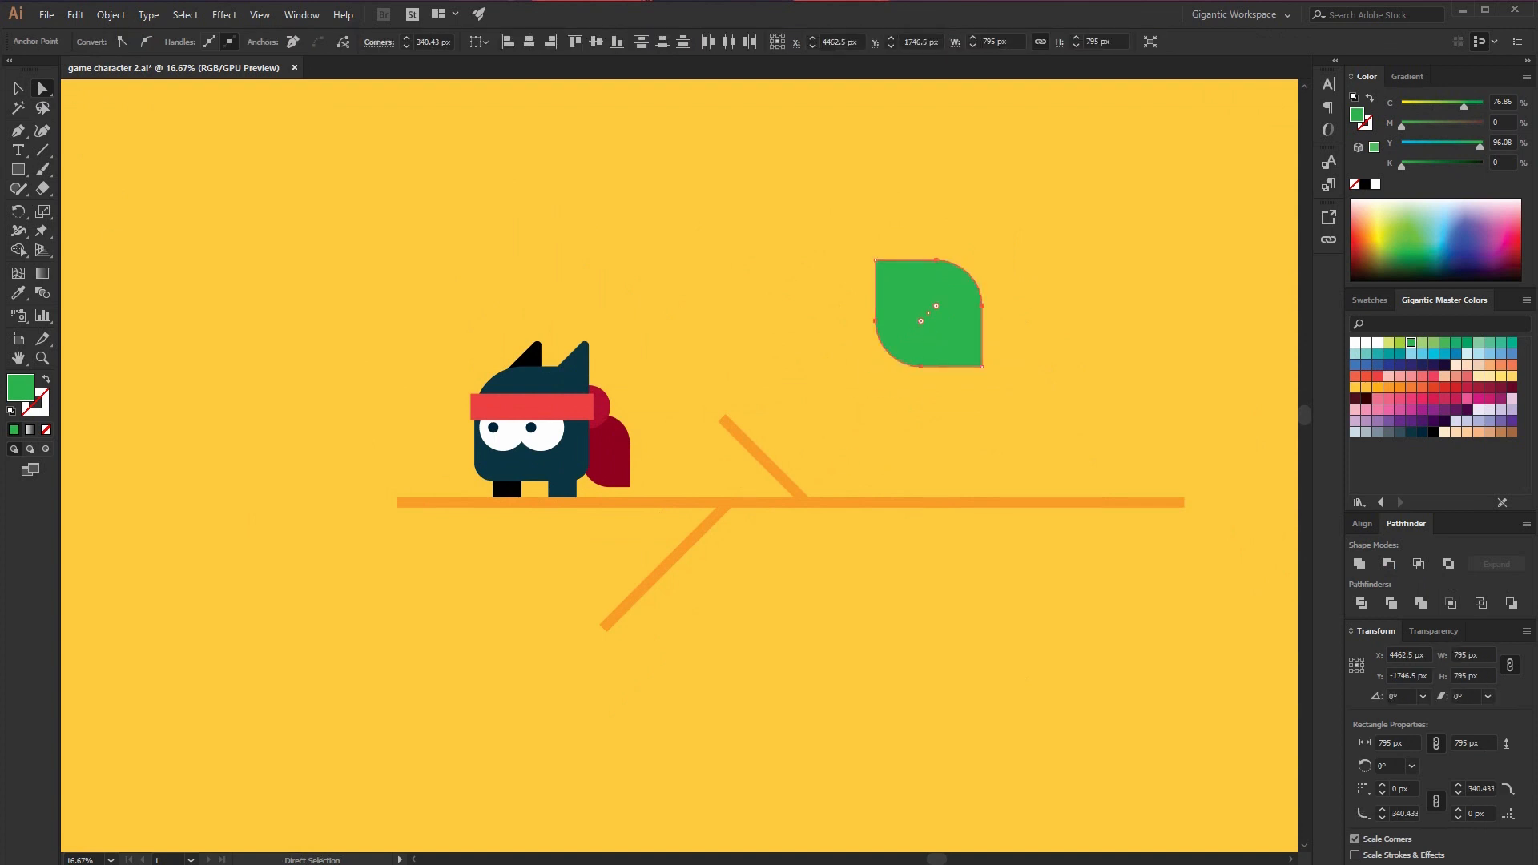
pyautogui.click(18, 88)
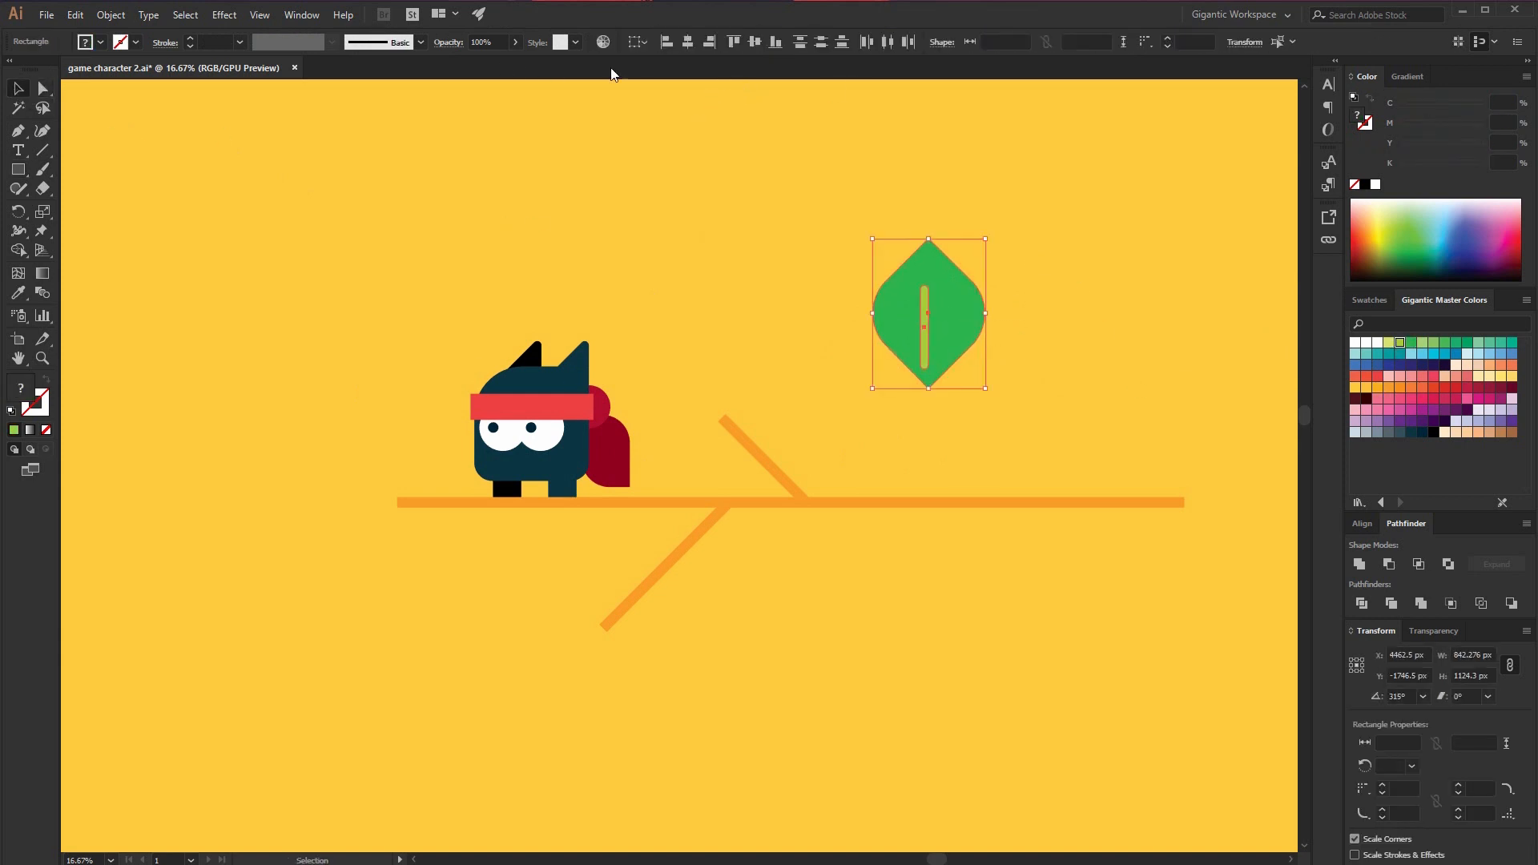
pyautogui.moveTo(984, 239); pyautogui.dragTo(977, 252)
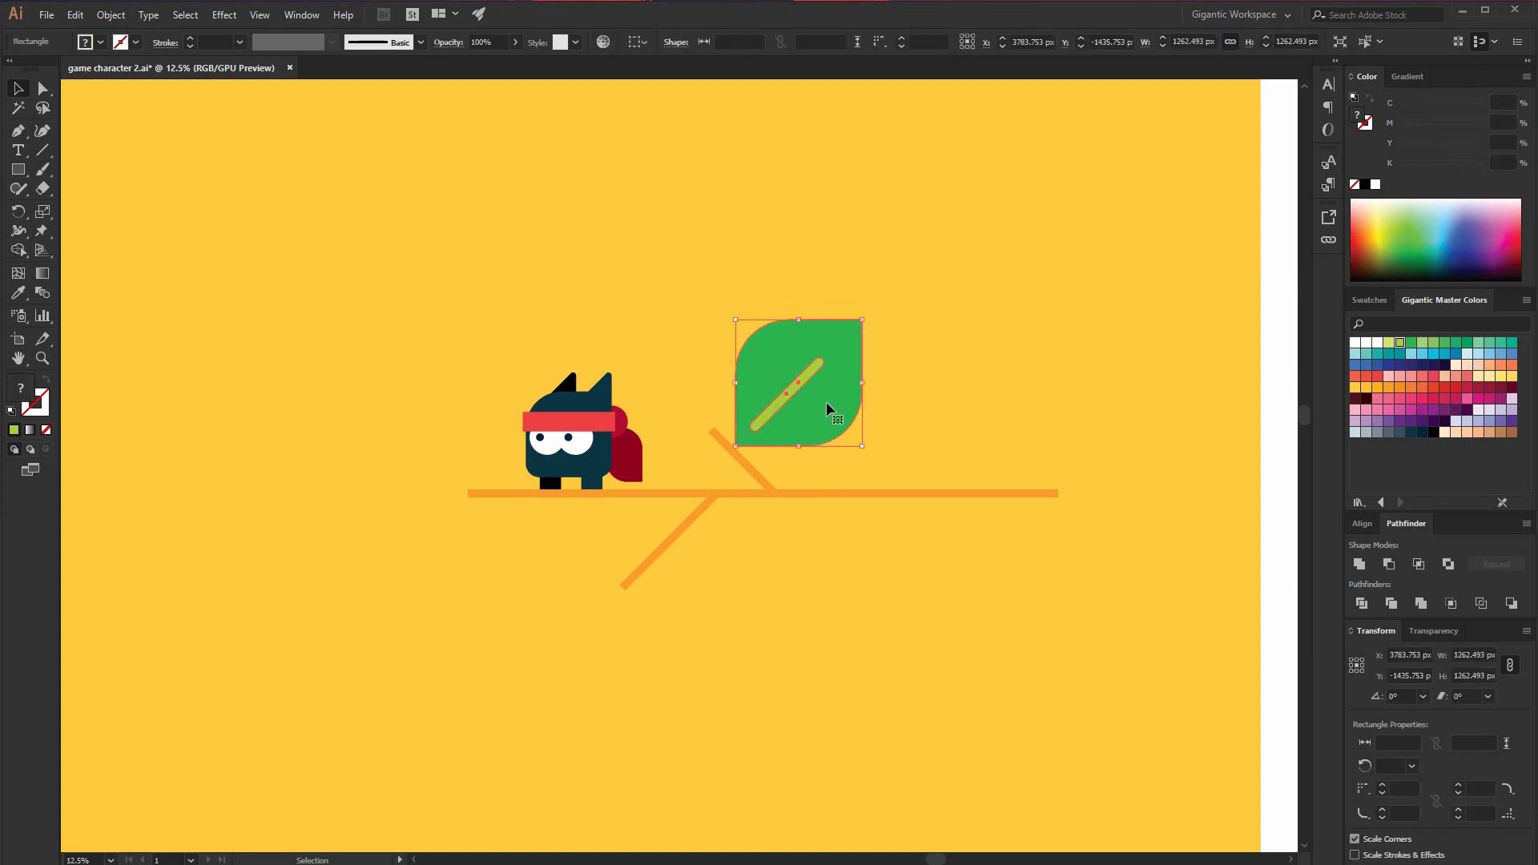
pyautogui.moveTo(798, 383); pyautogui.dragTo(763, 574)
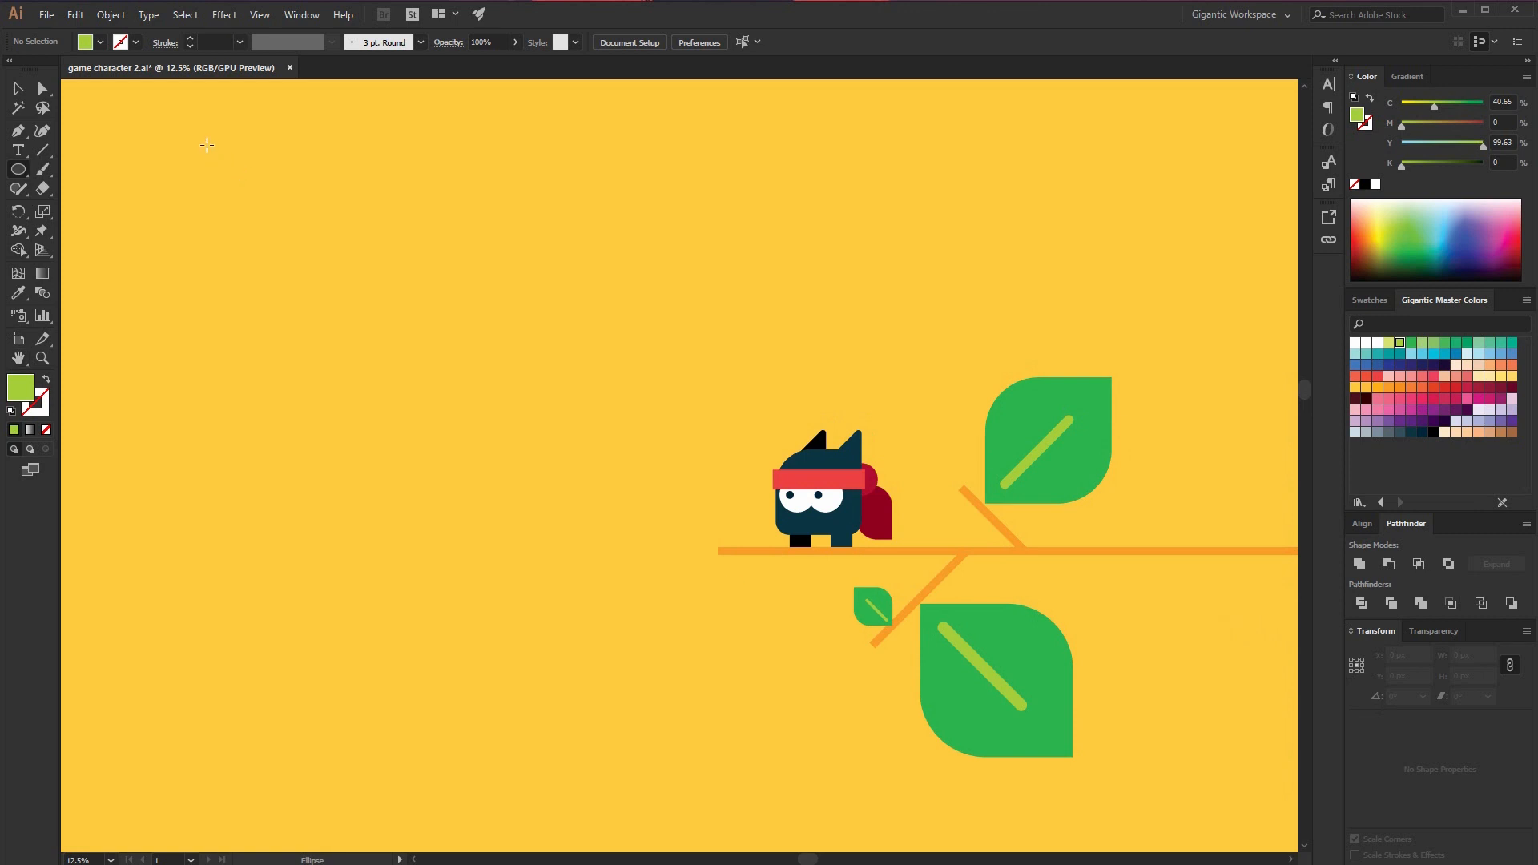
# Draw a pale yellow sun circle upper left and move a leaf onto the left branch
pyautogui.moveTo(206, 145); pyautogui.dragTo(416, 354)
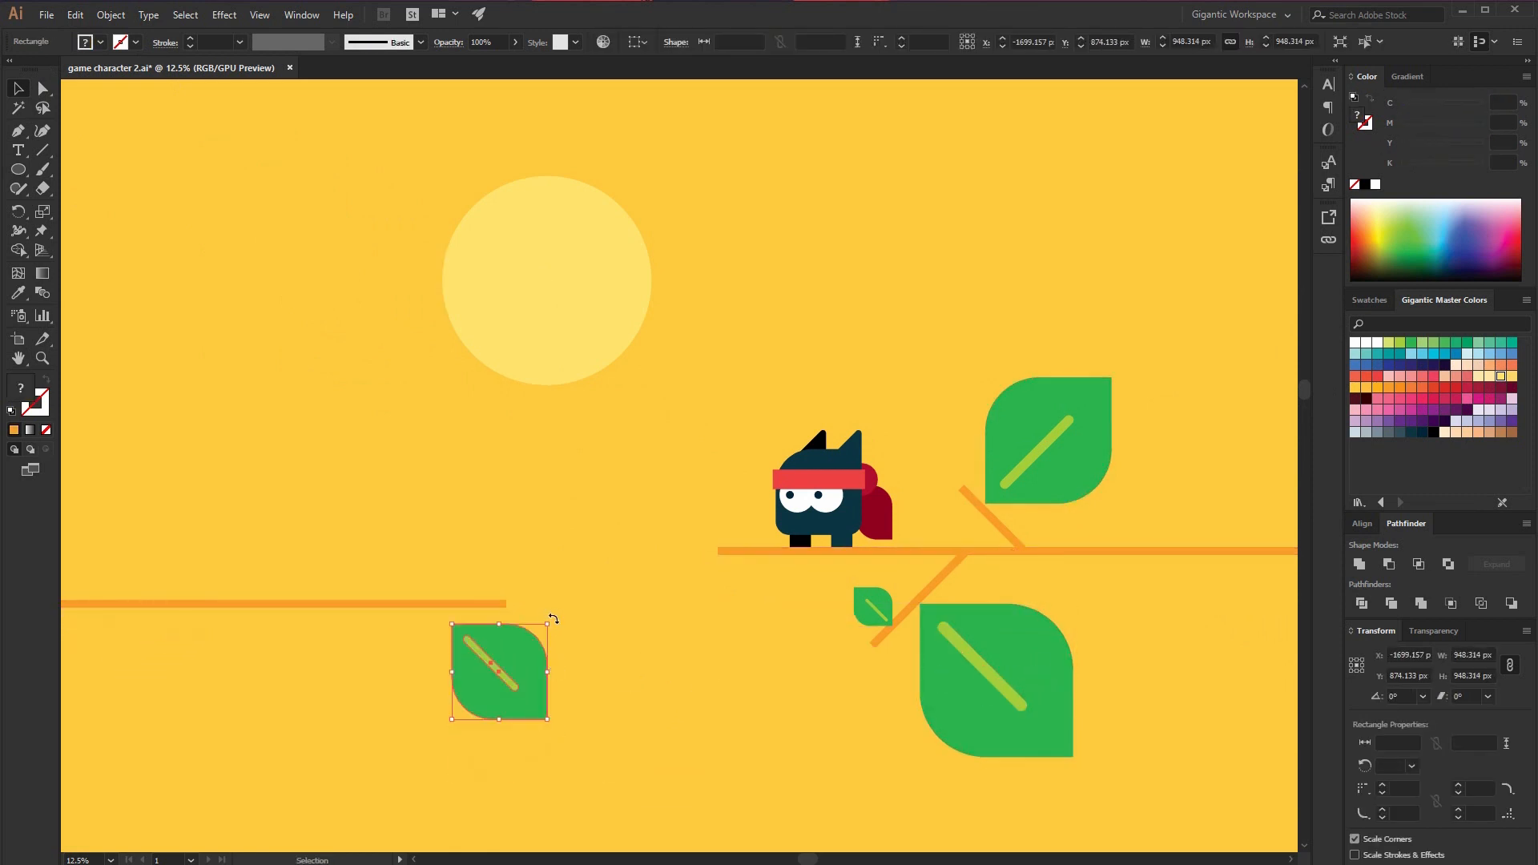
pyautogui.moveTo(500, 672); pyautogui.dragTo(397, 539)
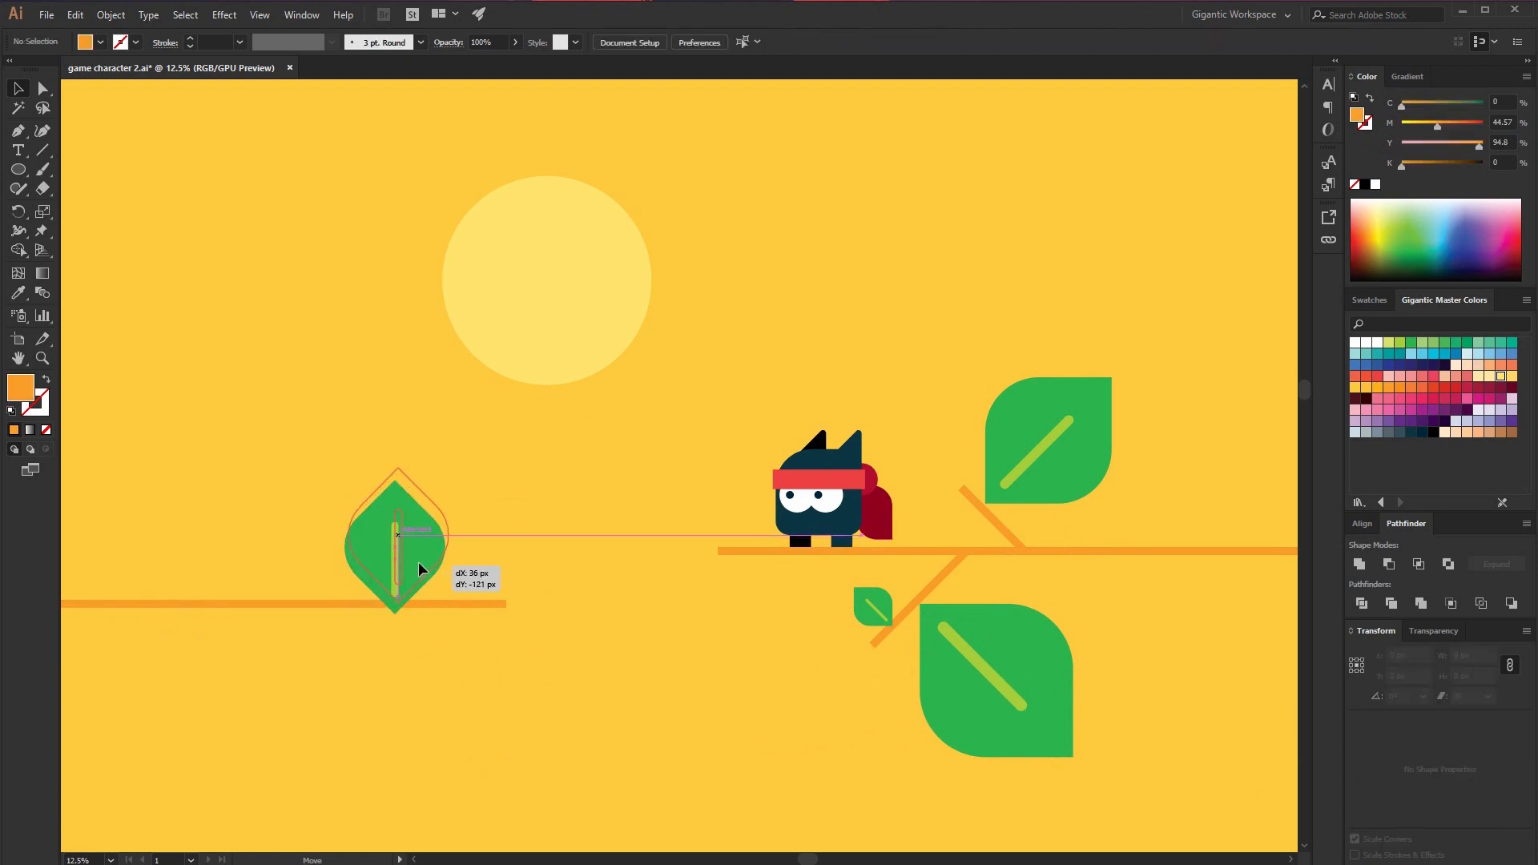